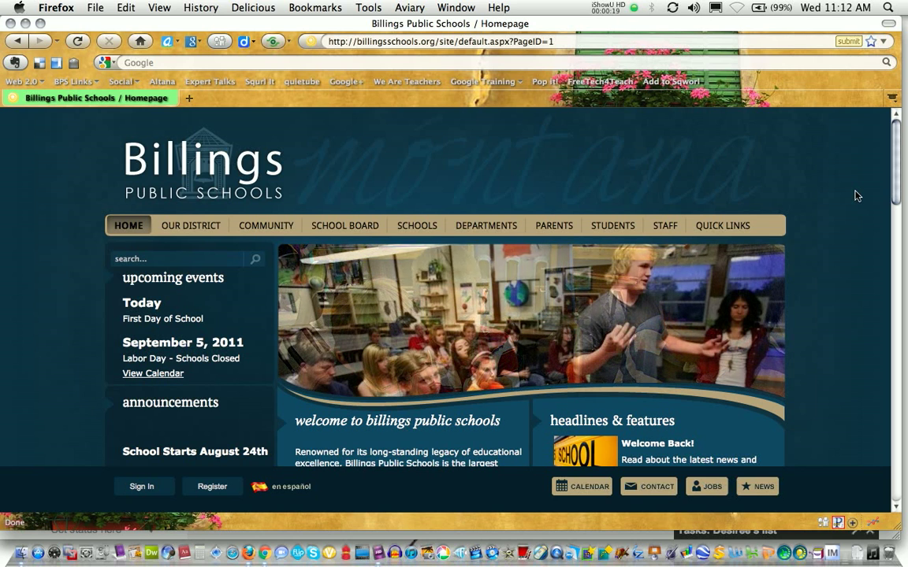
pyautogui.moveTo(722, 225)
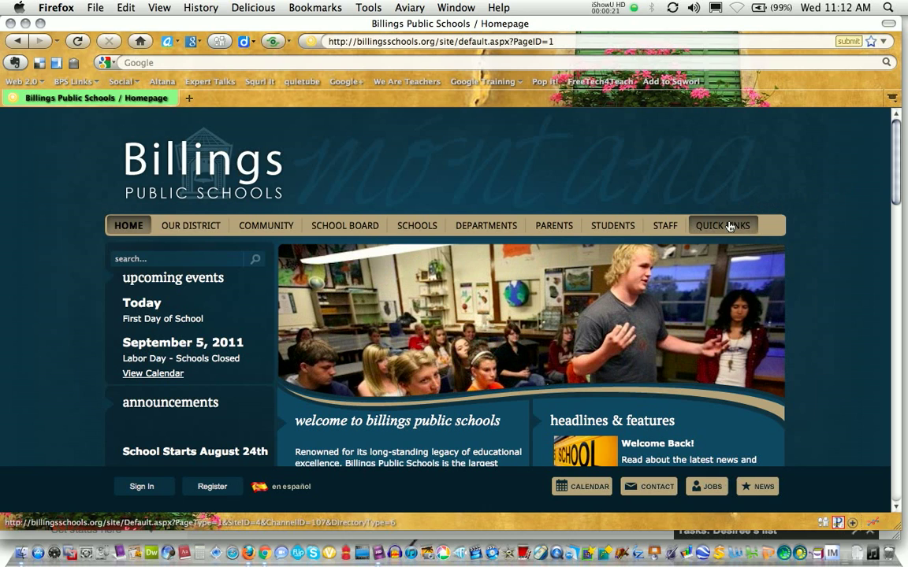
# - Go from the district's Quick Links directory to the Help Desk link under H
pyautogui.click(722, 225)
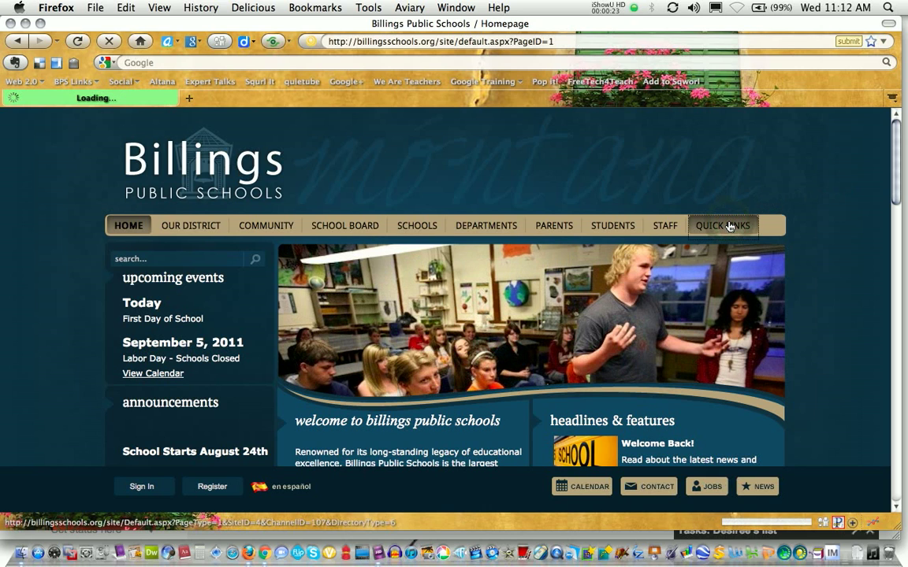
pyautogui.click(721, 226)
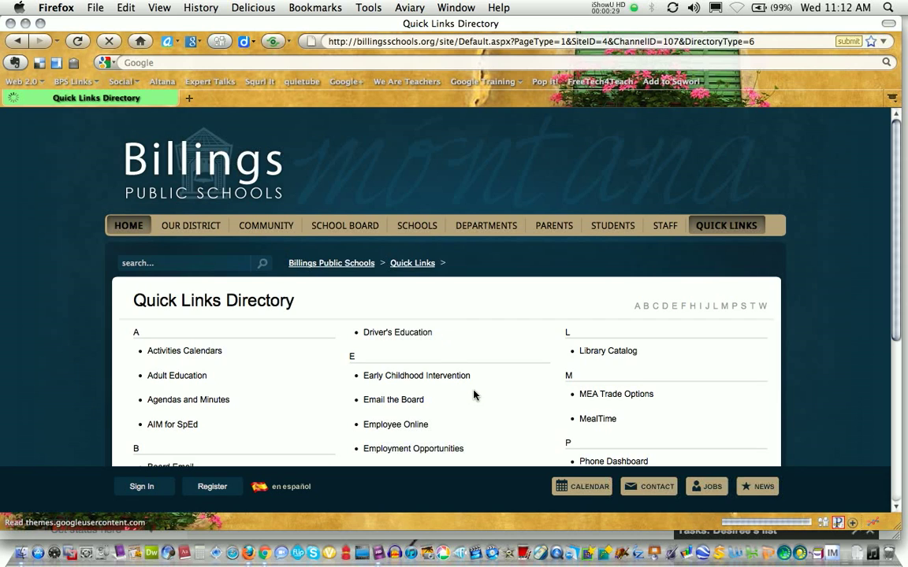
pyautogui.scroll(-3)
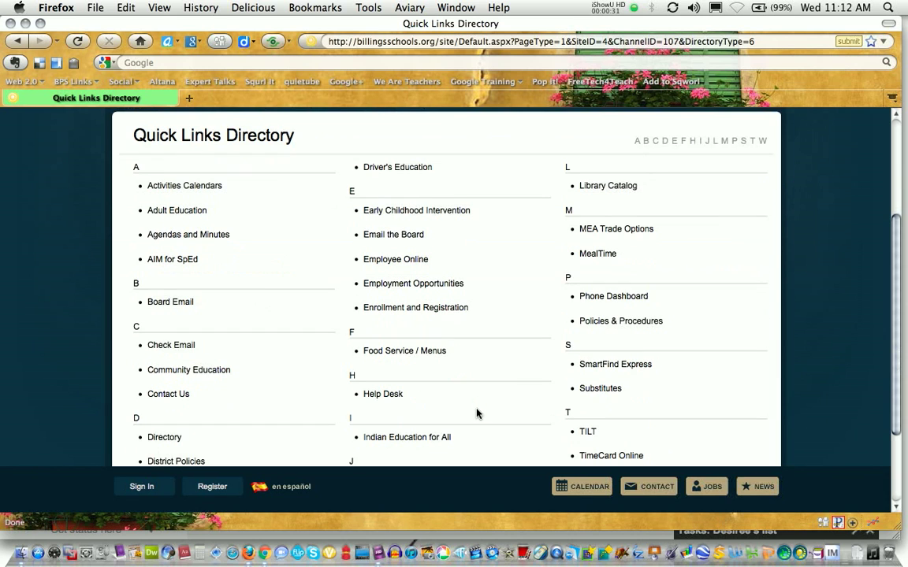
pyautogui.moveTo(383, 394)
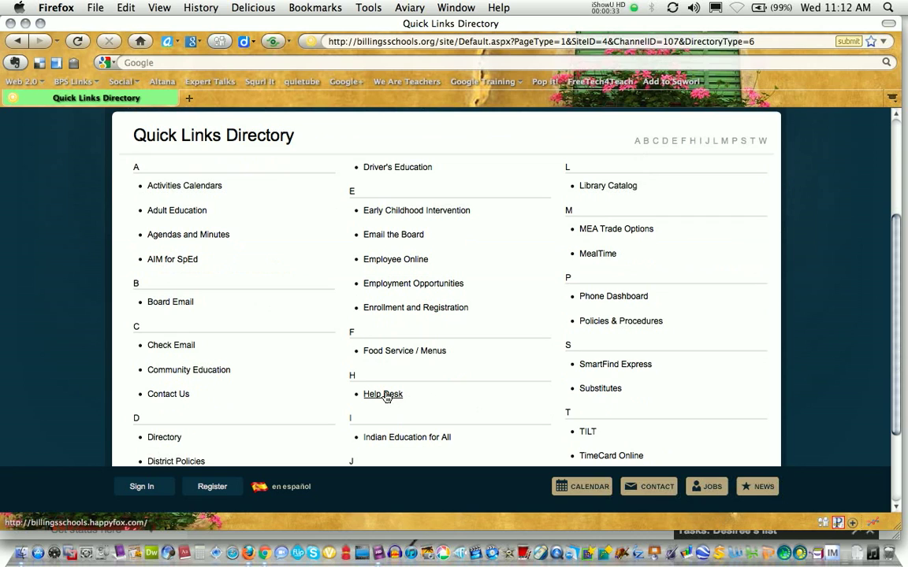
pyautogui.click(383, 394)
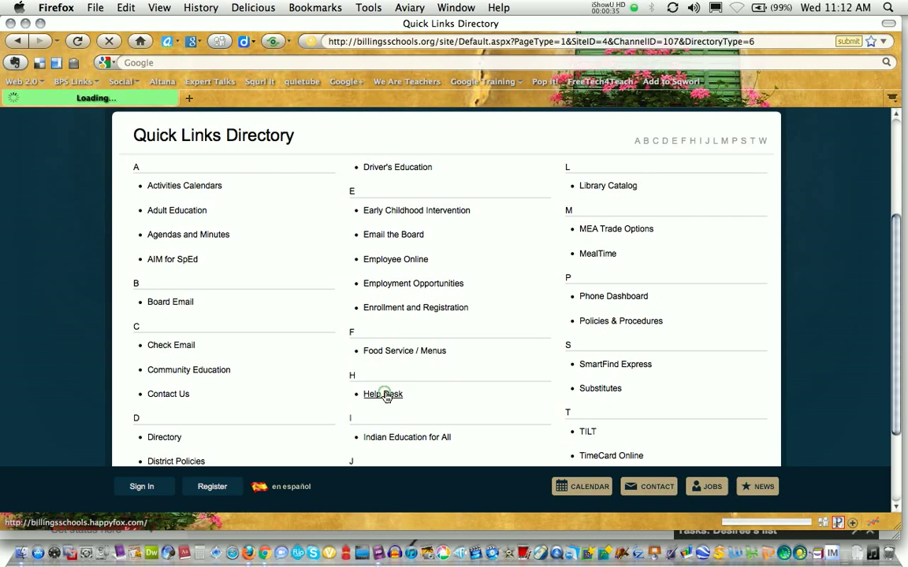
pyautogui.click(382, 394)
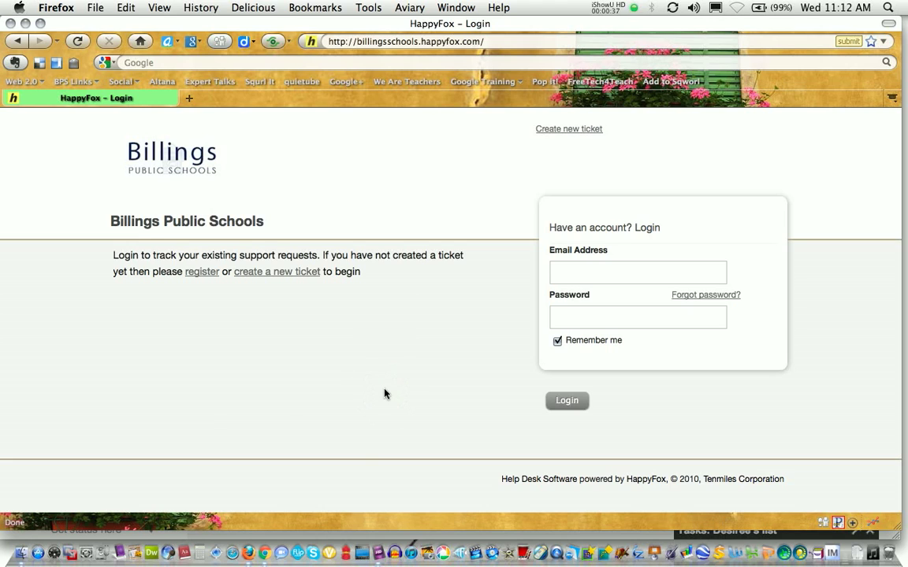
pyautogui.click(637, 272)
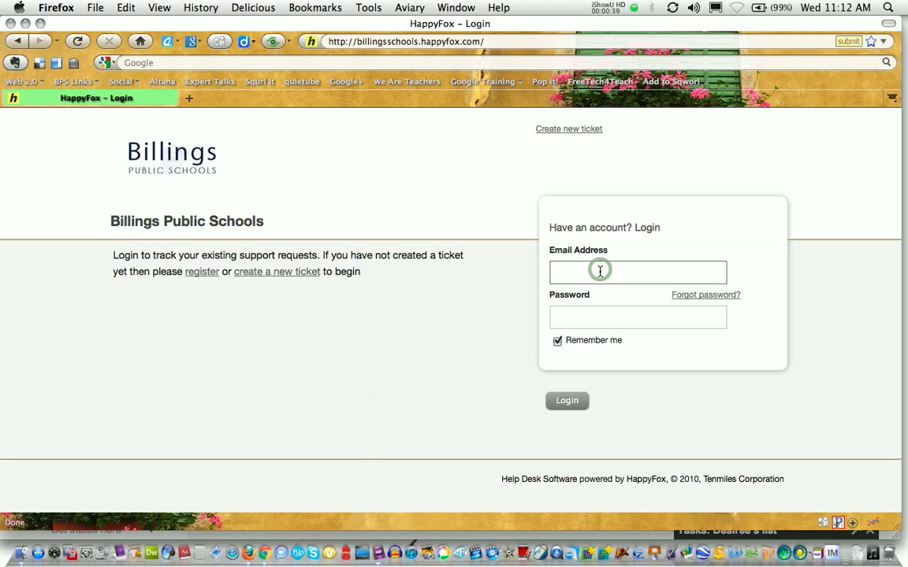
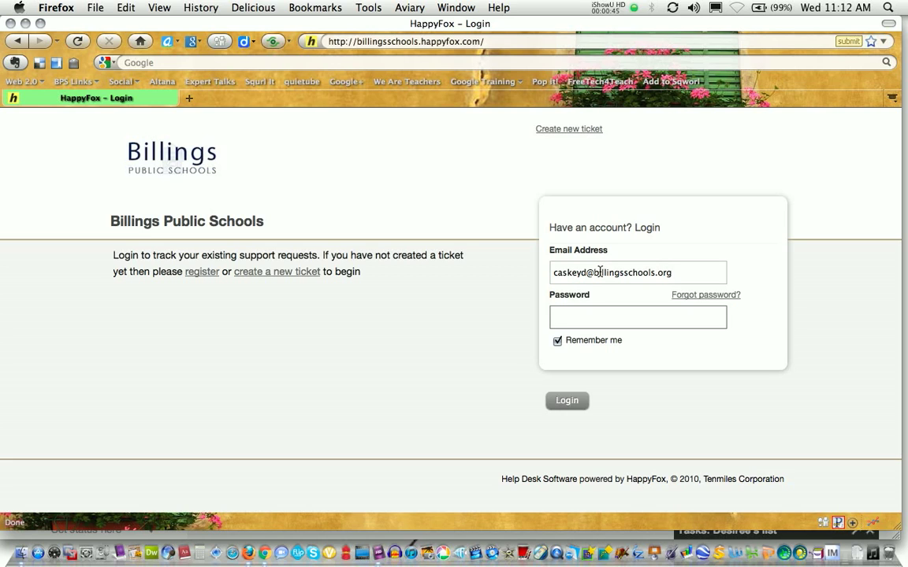
pyautogui.click(637, 316)
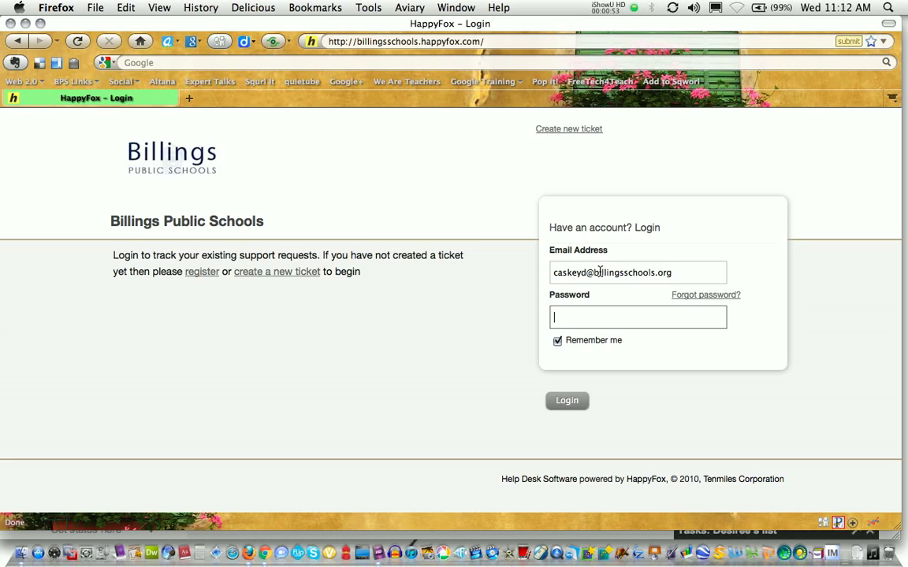
pyautogui.write('•')
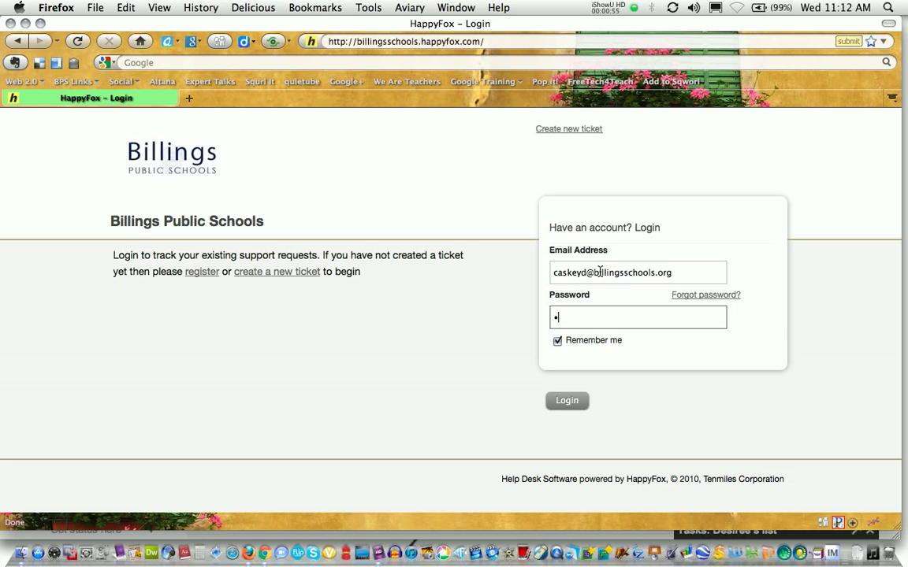
pyautogui.write('•••••')
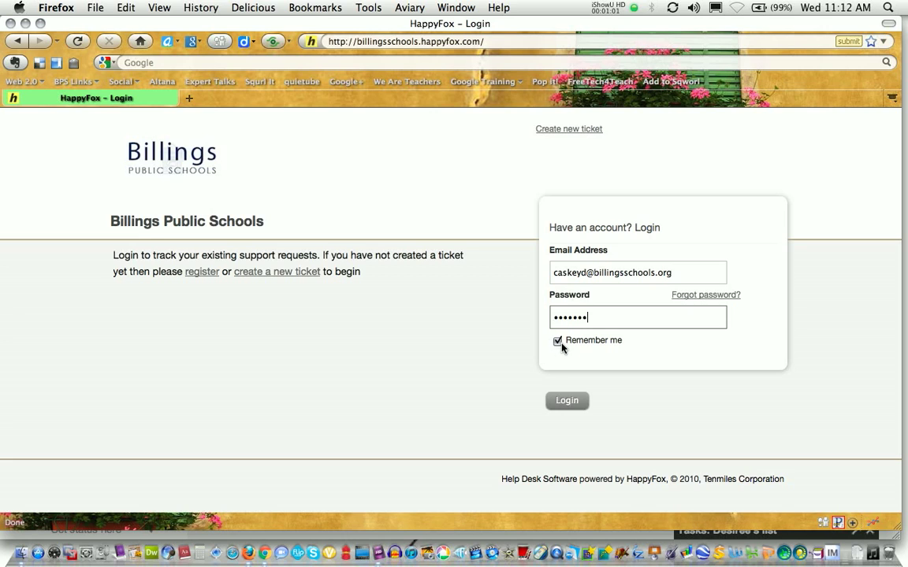
pyautogui.moveTo(587, 345)
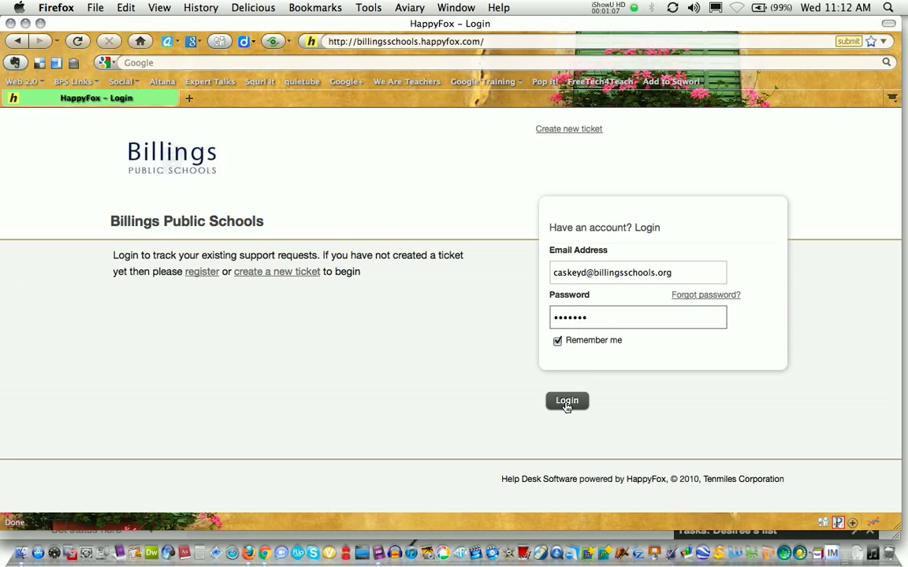
# - Sign in to the HappyFox help desk to reach the ticket list
pyautogui.click(567, 401)
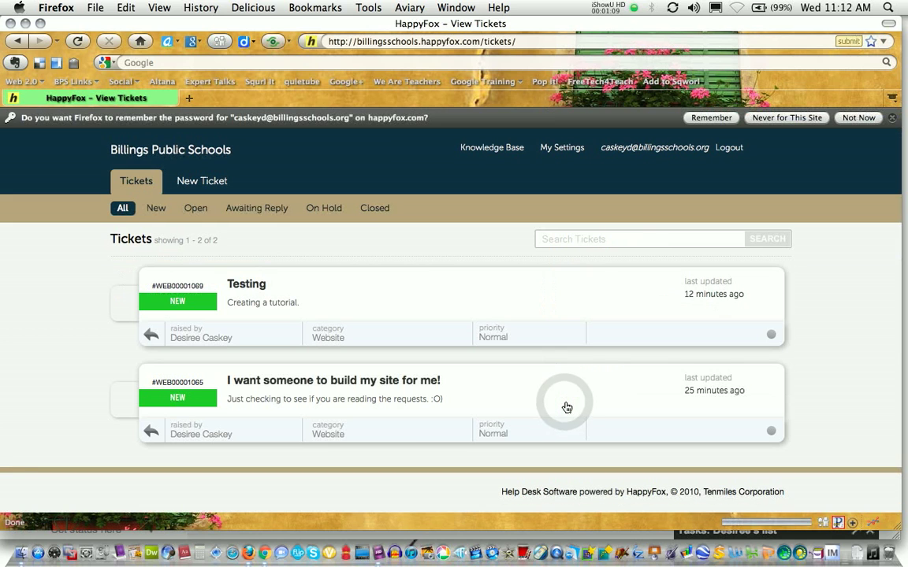
pyautogui.moveTo(560, 404)
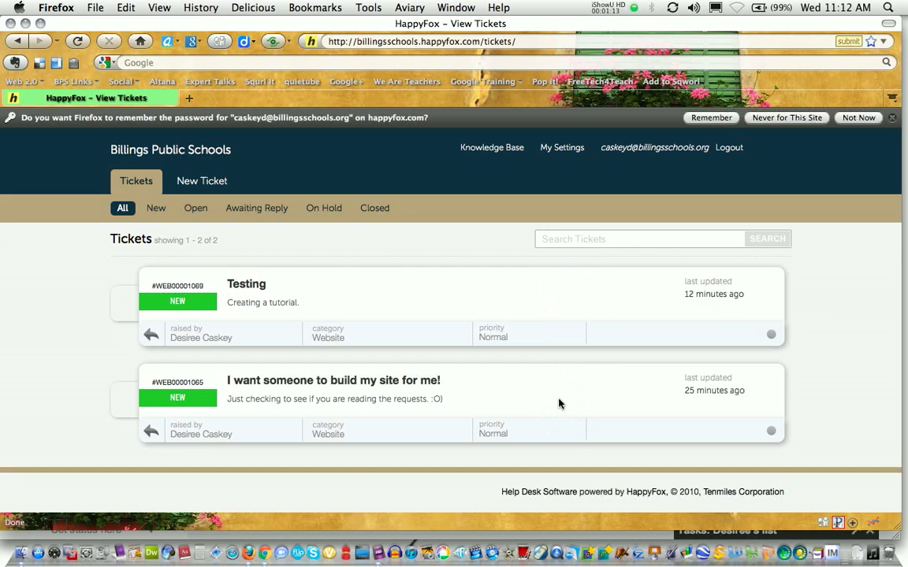
pyautogui.moveTo(551, 400)
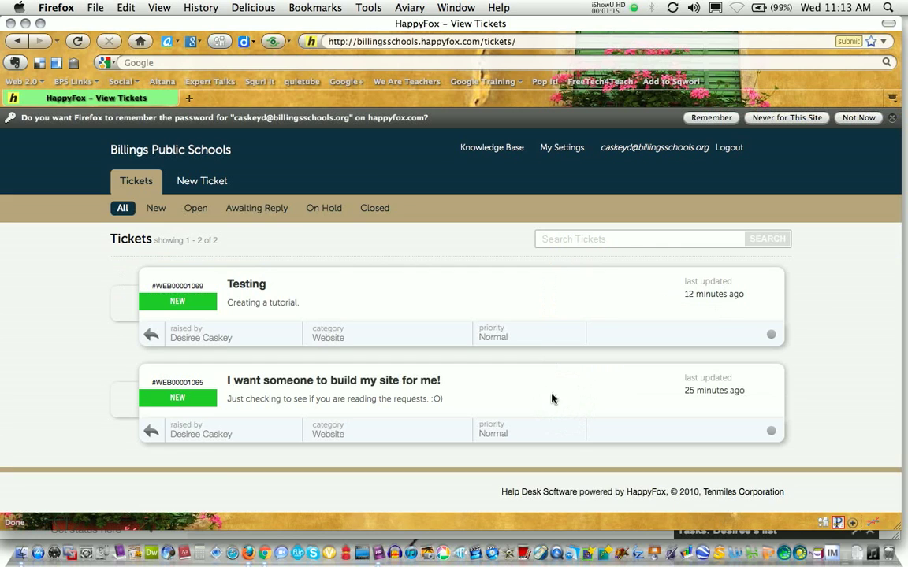
pyautogui.moveTo(79, 308)
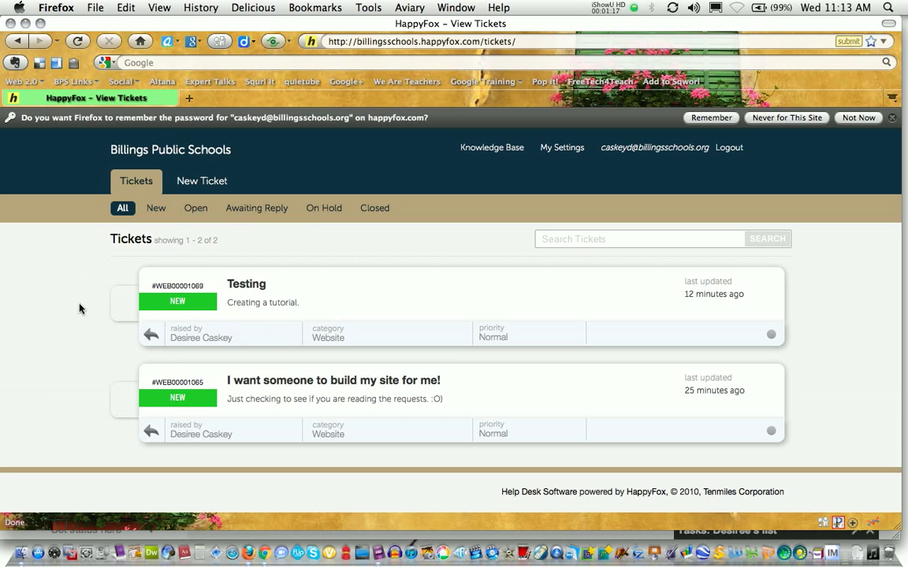
pyautogui.moveTo(222, 256)
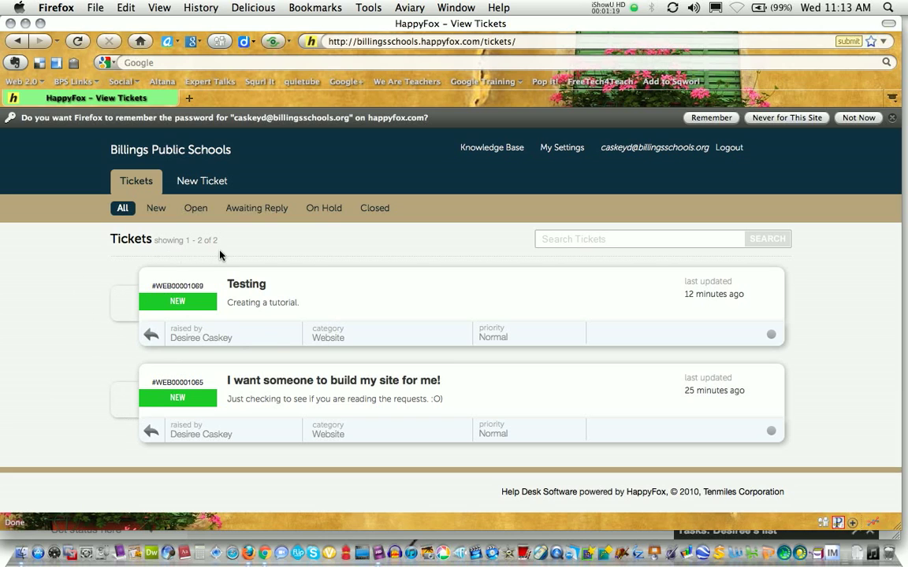
pyautogui.moveTo(230, 254)
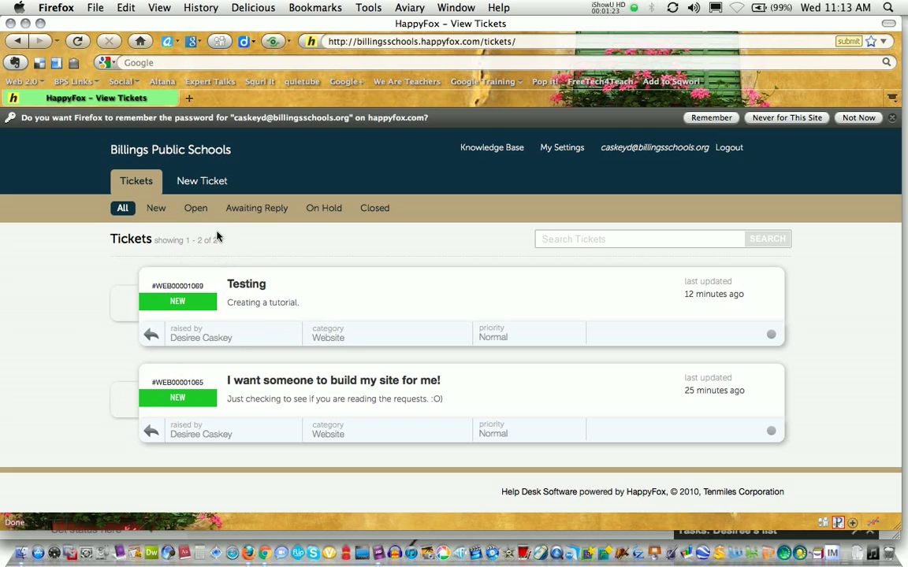
pyautogui.moveTo(189, 222)
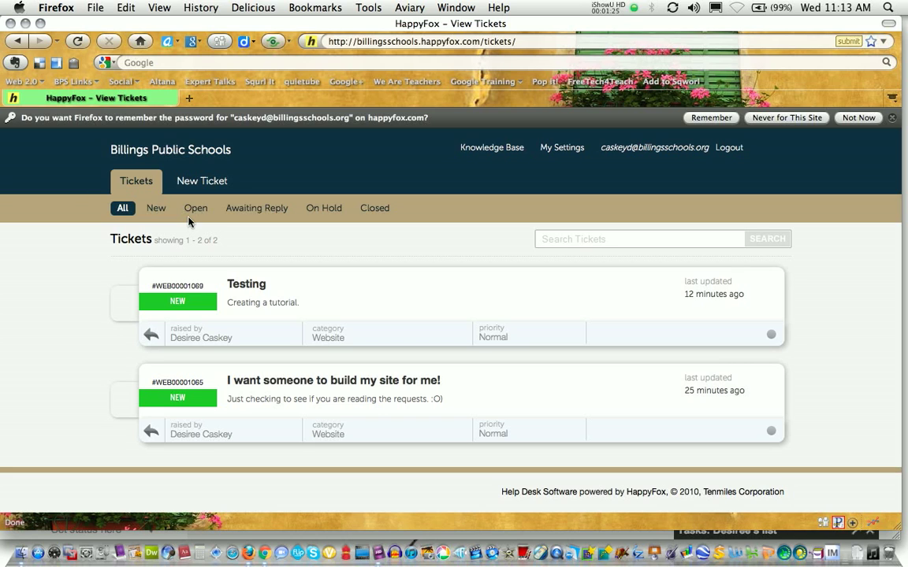
pyautogui.moveTo(191, 199)
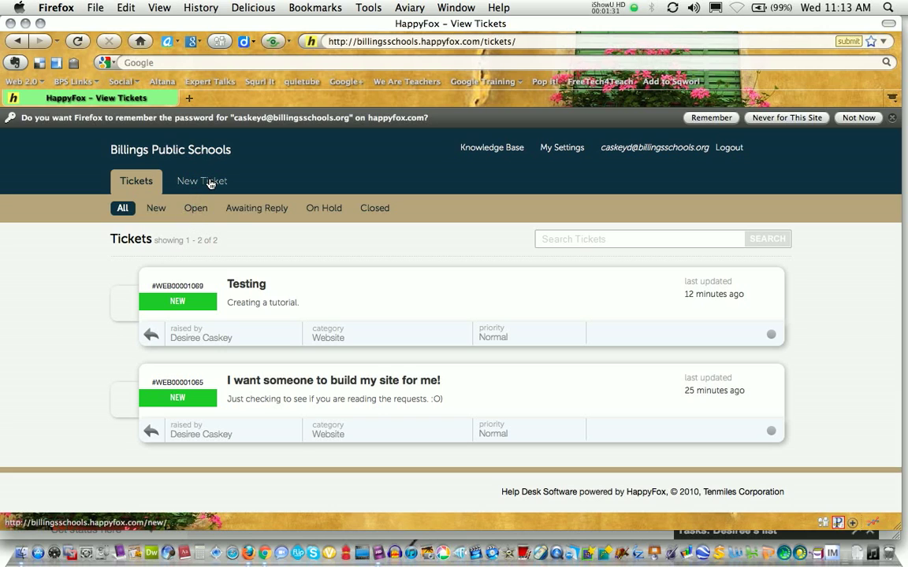
# - Open a new ticket form and keep its priority at Normal
pyautogui.click(201, 181)
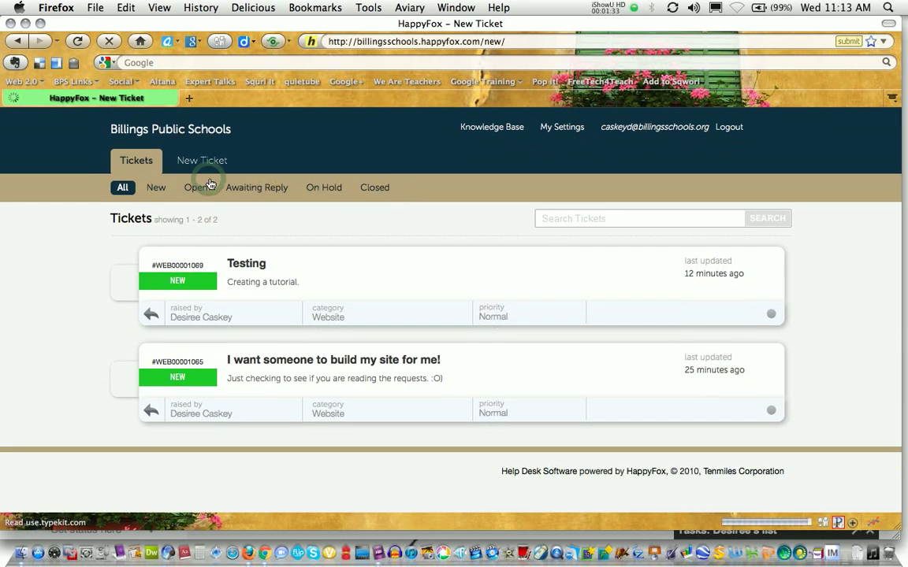
pyautogui.click(201, 160)
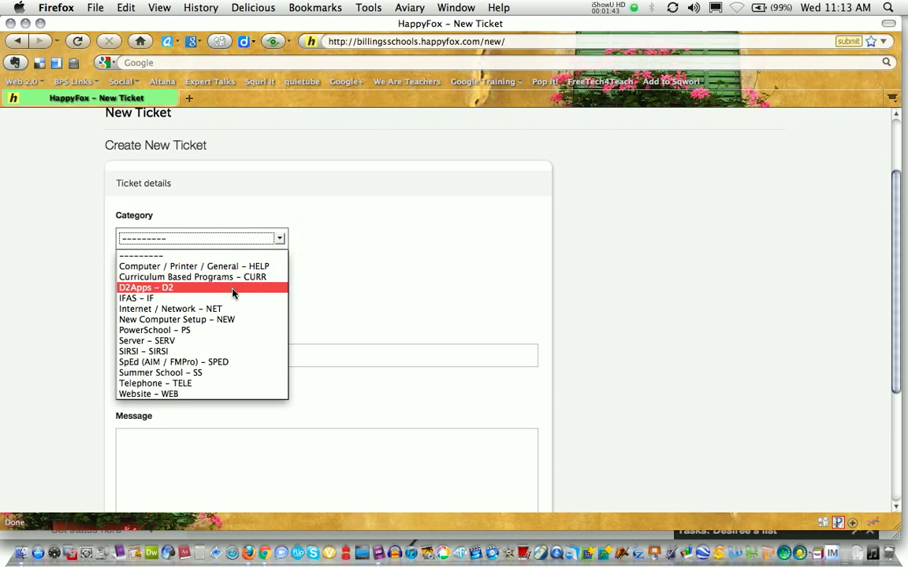
pyautogui.moveTo(276, 291)
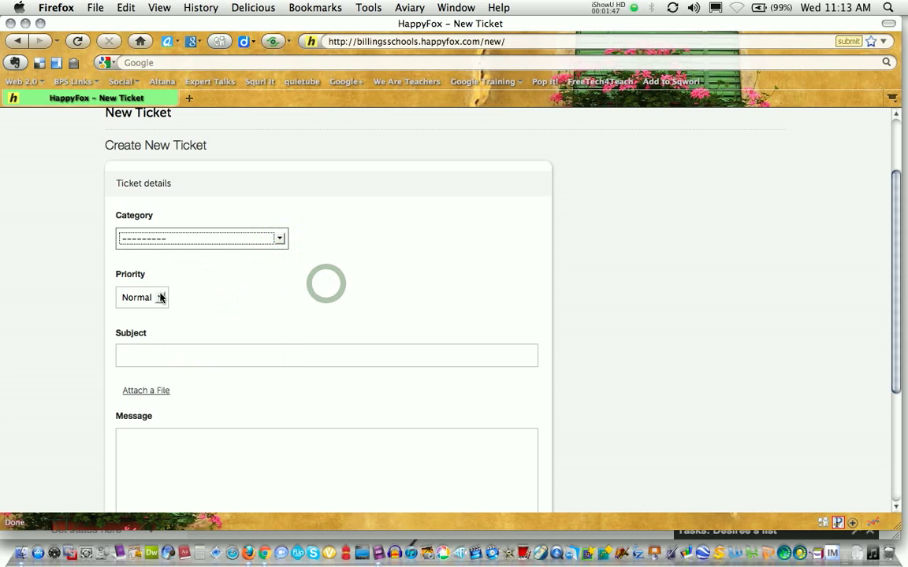
pyautogui.click(142, 297)
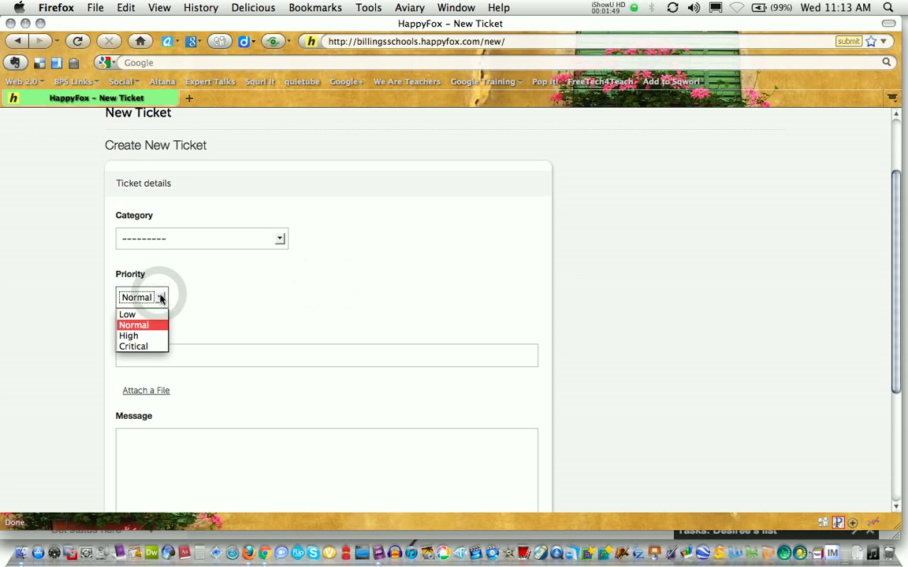
pyautogui.moveTo(195, 301)
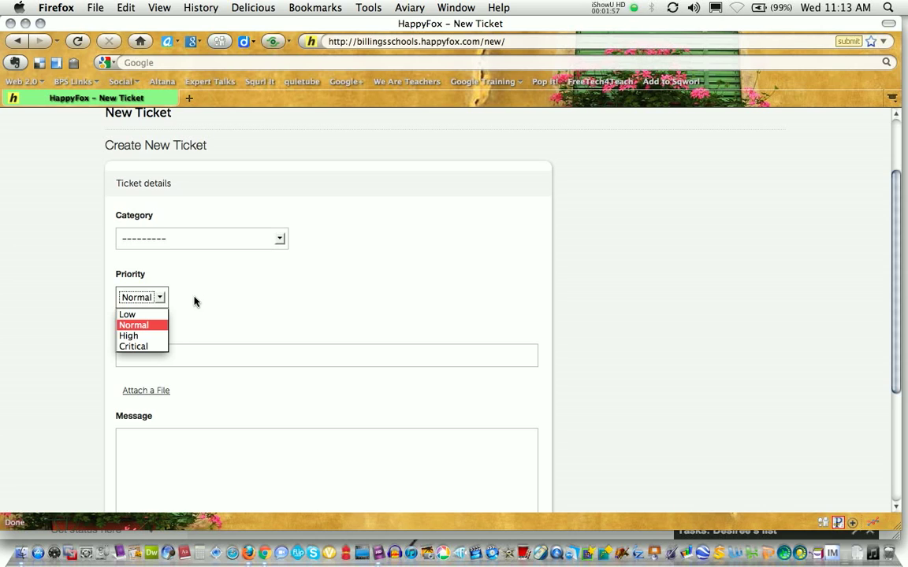
pyautogui.click(133, 324)
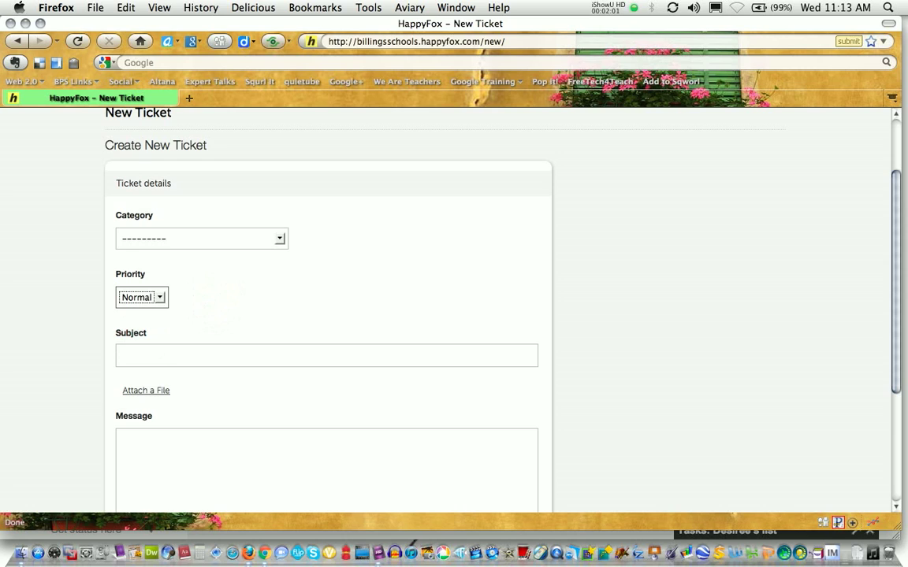
pyautogui.scroll(-3)
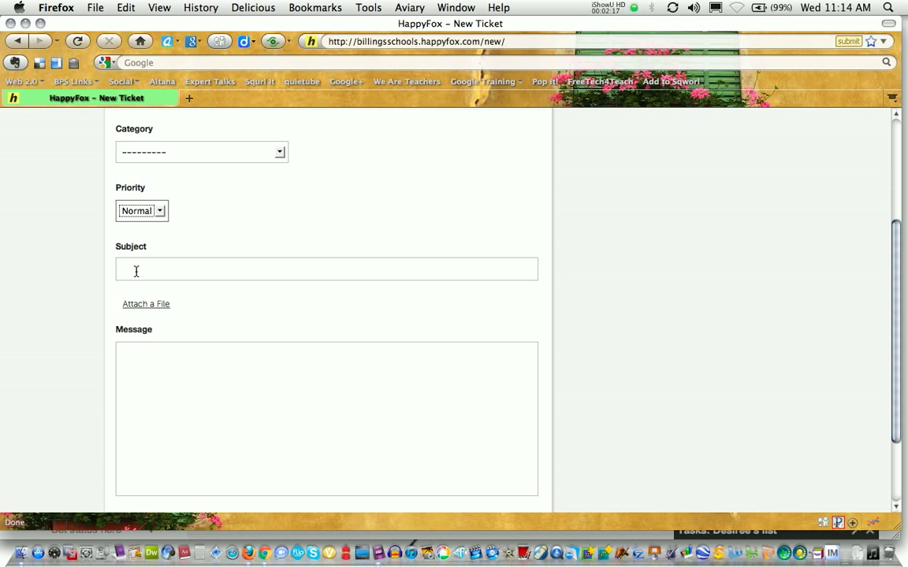
pyautogui.click(136, 269)
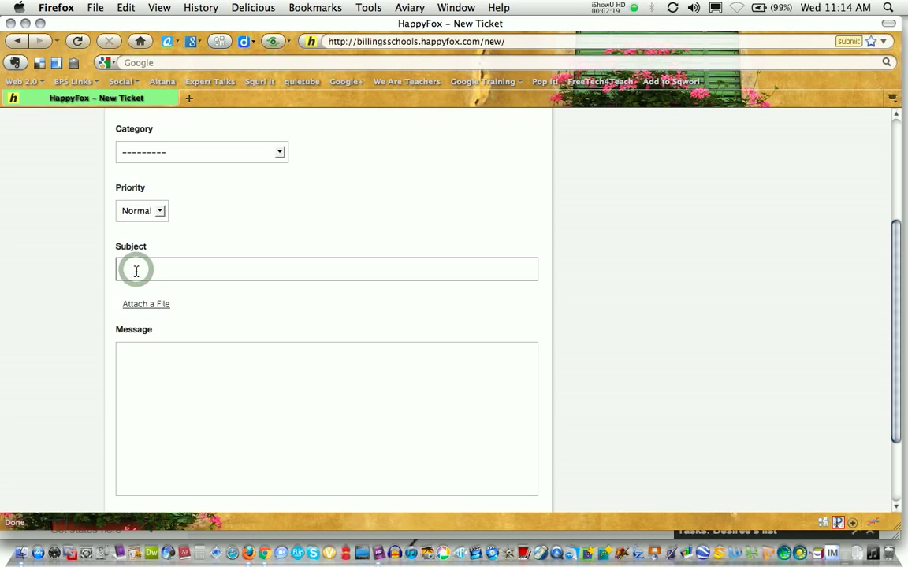
pyautogui.click(136, 269)
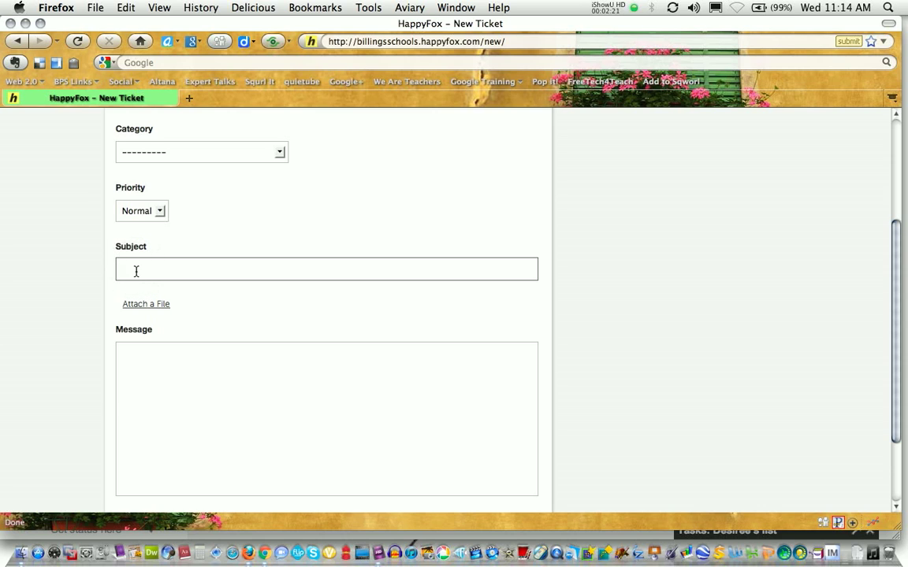
pyautogui.click(315, 269)
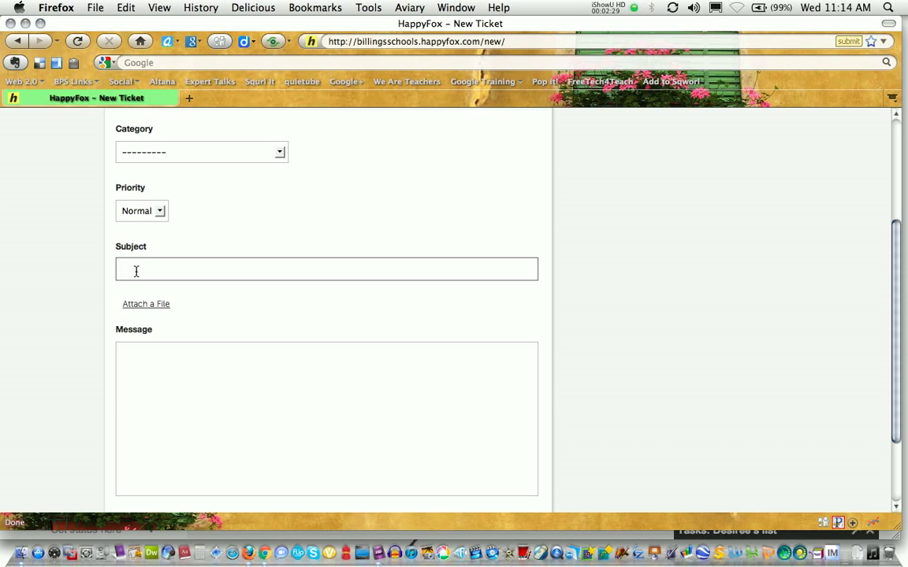
pyautogui.scroll(-3)
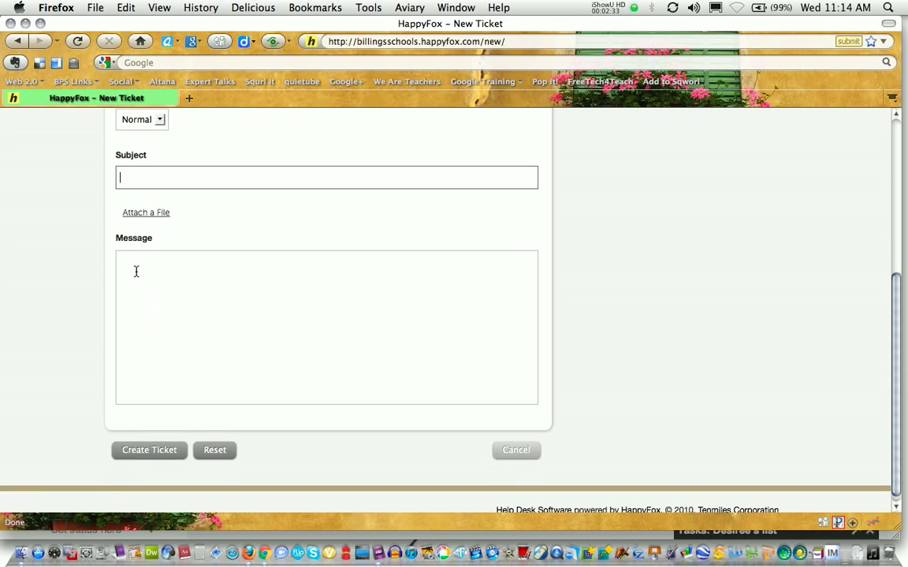
pyautogui.click(146, 264)
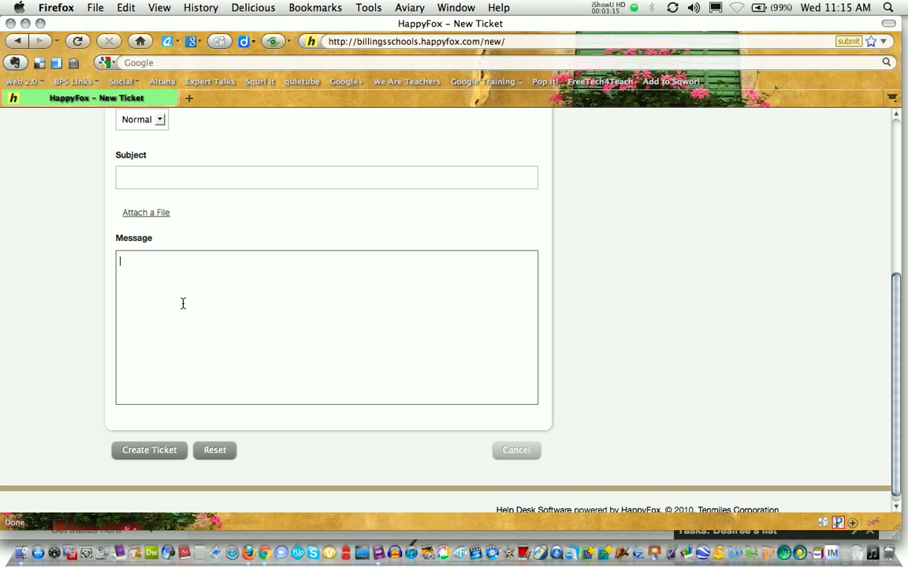
pyautogui.moveTo(179, 336)
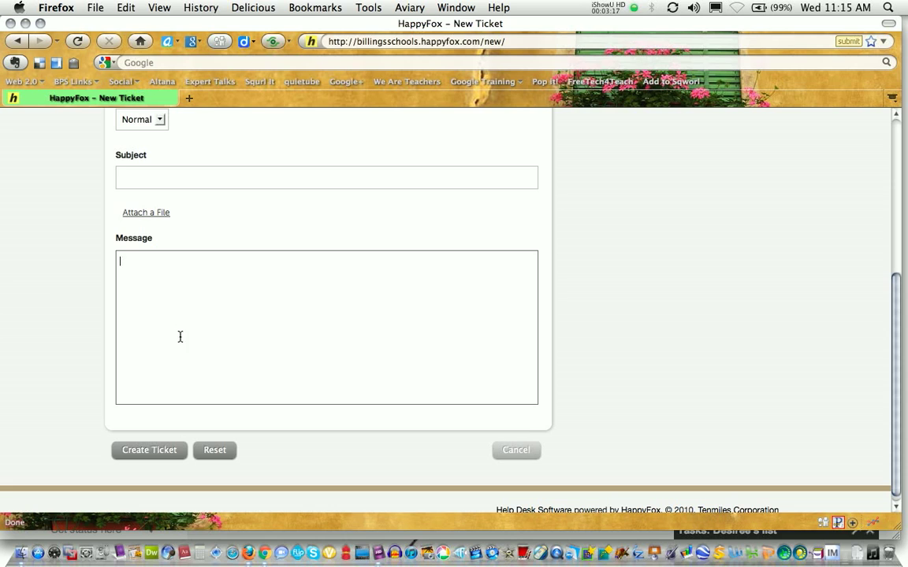
pyautogui.click(214, 450)
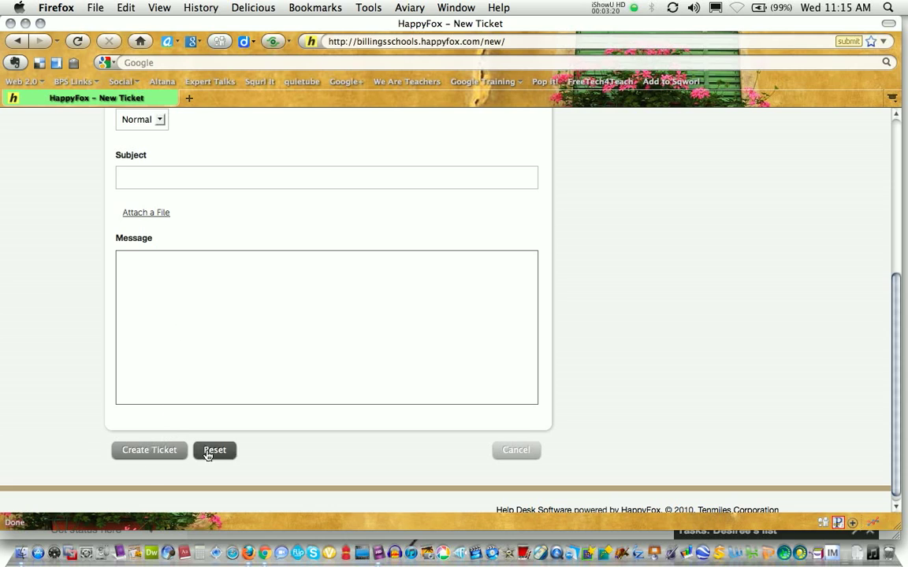
pyautogui.moveTo(322, 456)
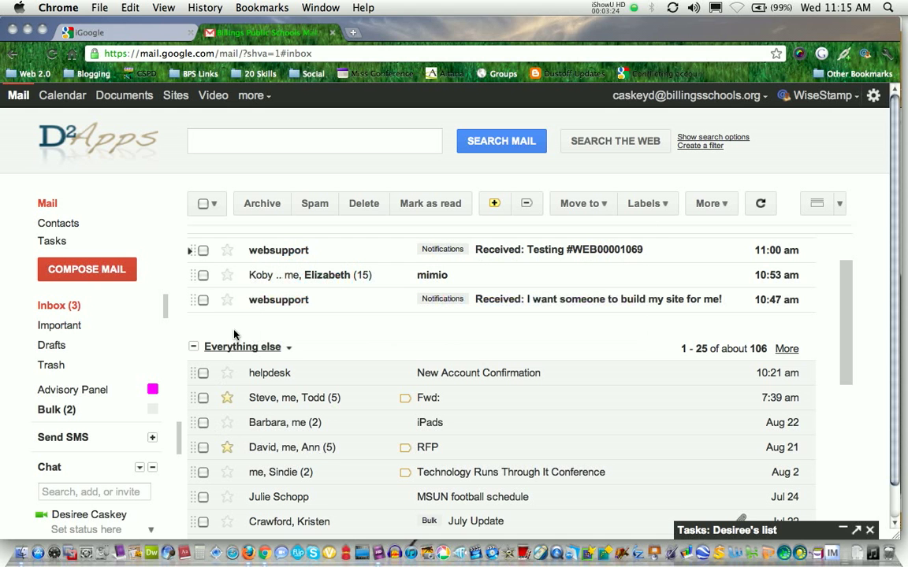
pyautogui.moveTo(468, 258)
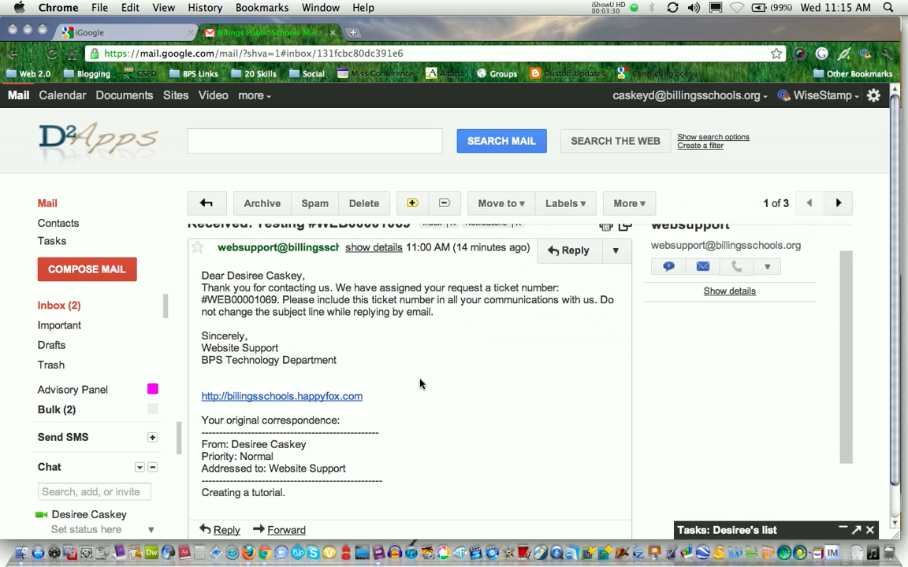
pyautogui.moveTo(264, 286)
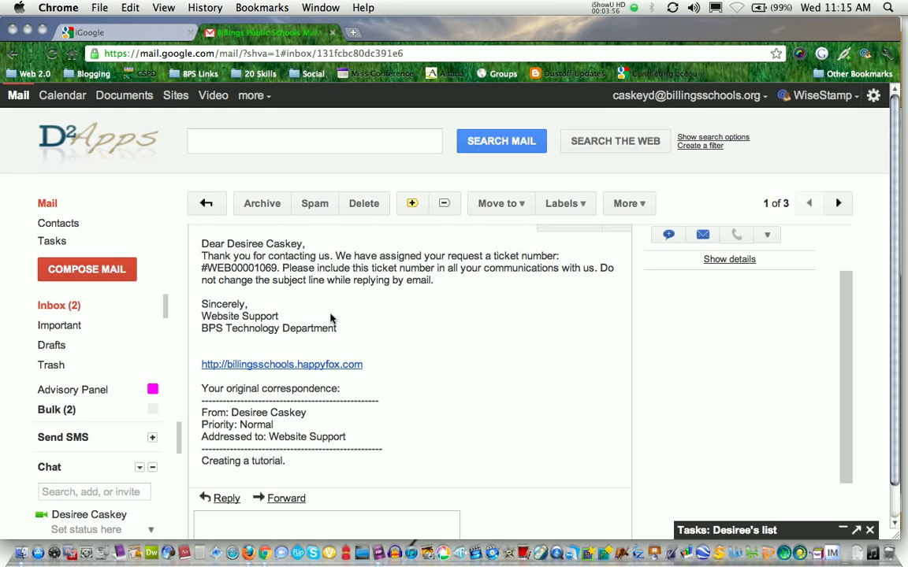
pyautogui.press('cmd+tab')
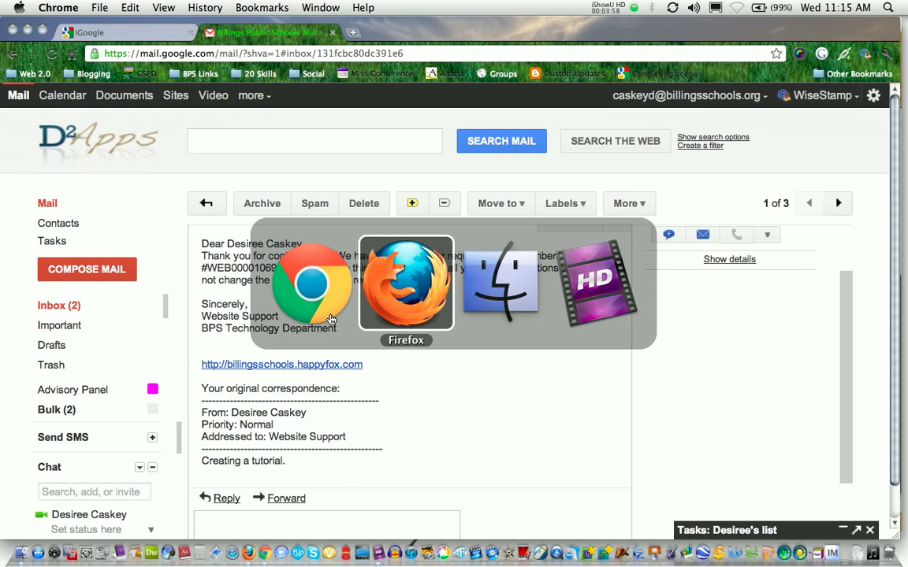
# - Return to HappyFox and show the Tickets list with the All filter
pyautogui.click(406, 284)
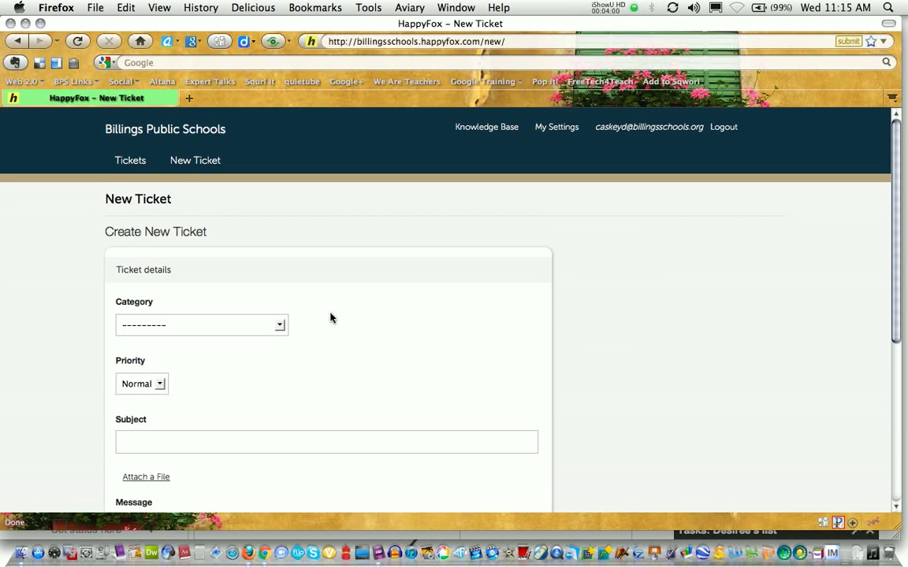
pyautogui.click(130, 160)
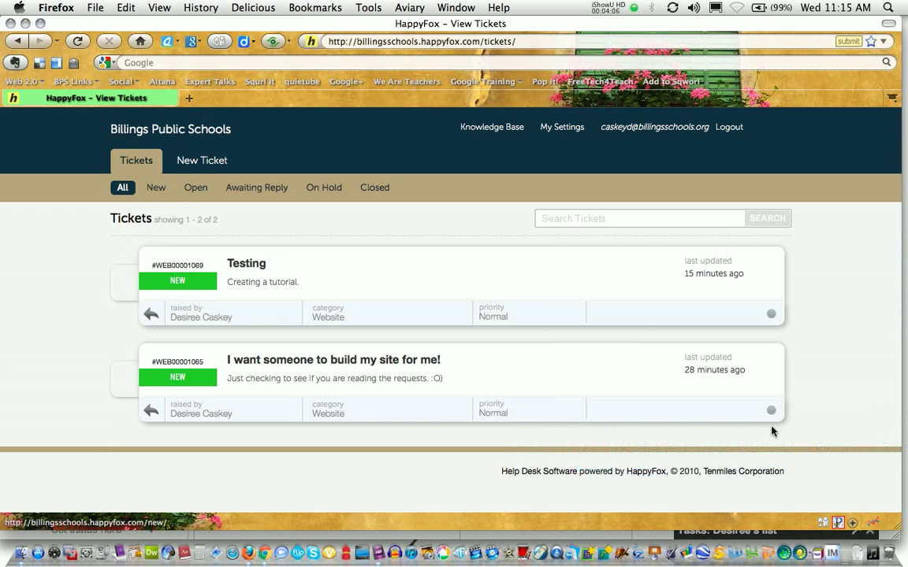
pyautogui.moveTo(171, 231)
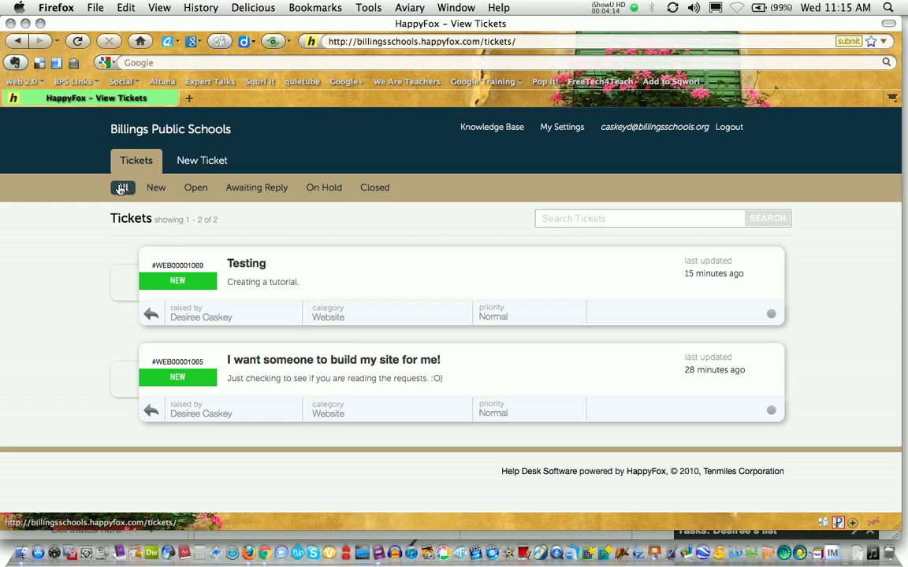
pyautogui.click(122, 188)
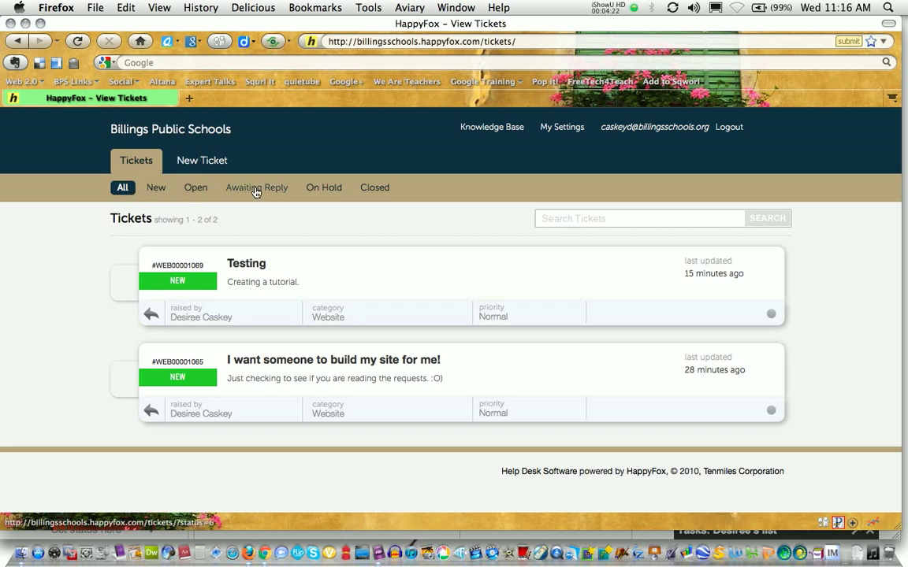
pyautogui.moveTo(257, 190)
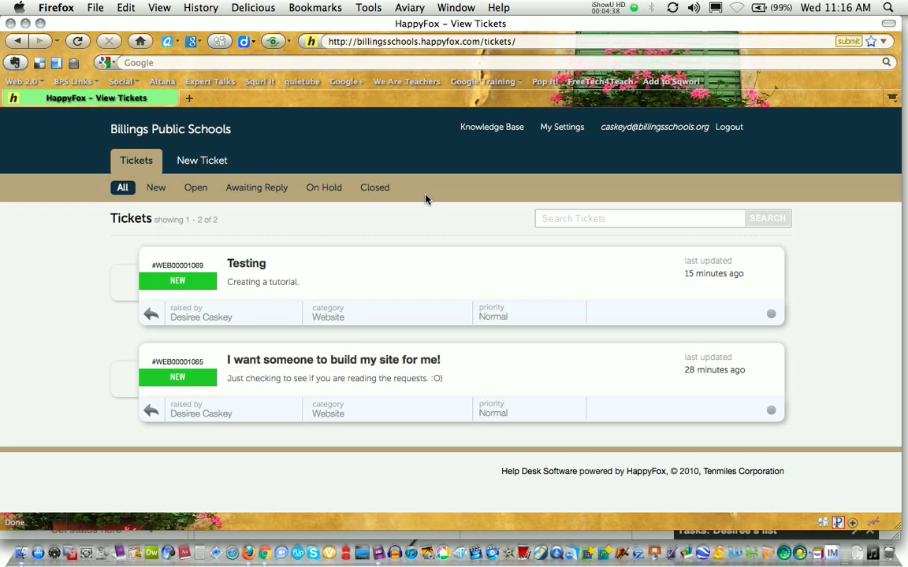
pyautogui.moveTo(416, 225)
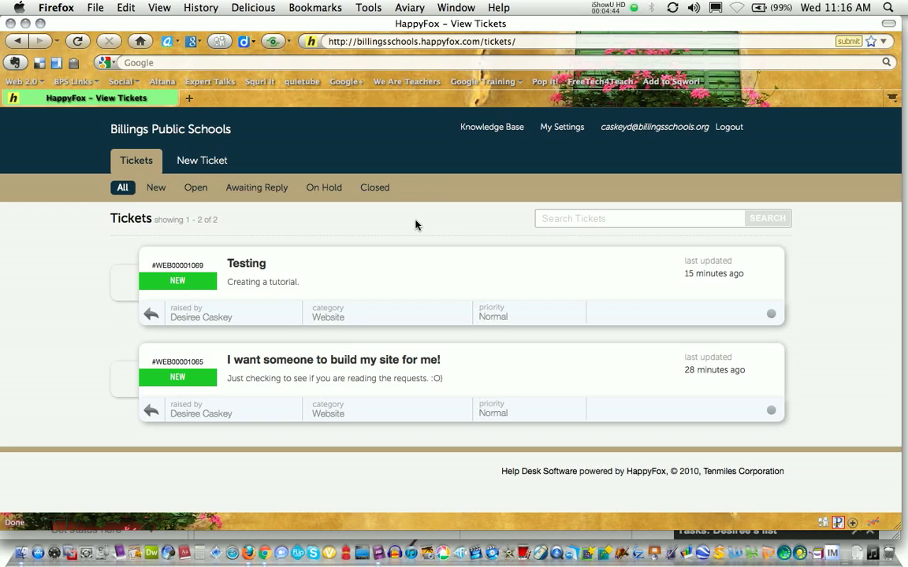
pyautogui.moveTo(472, 142)
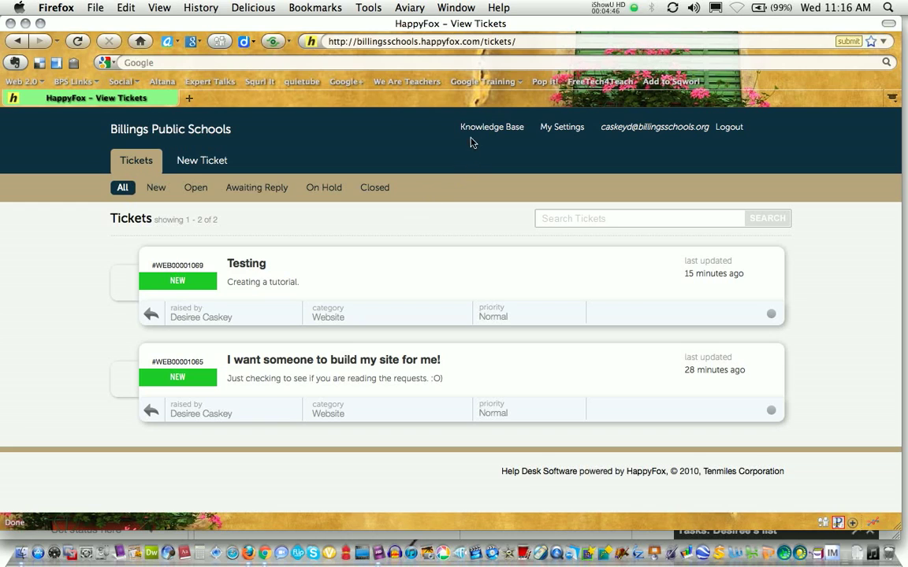
pyautogui.moveTo(483, 142)
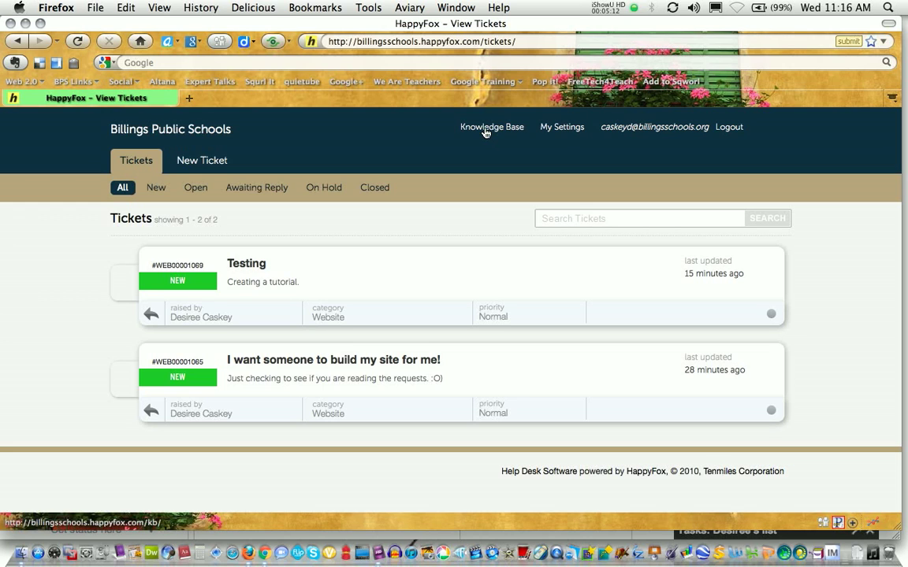
pyautogui.moveTo(561, 126)
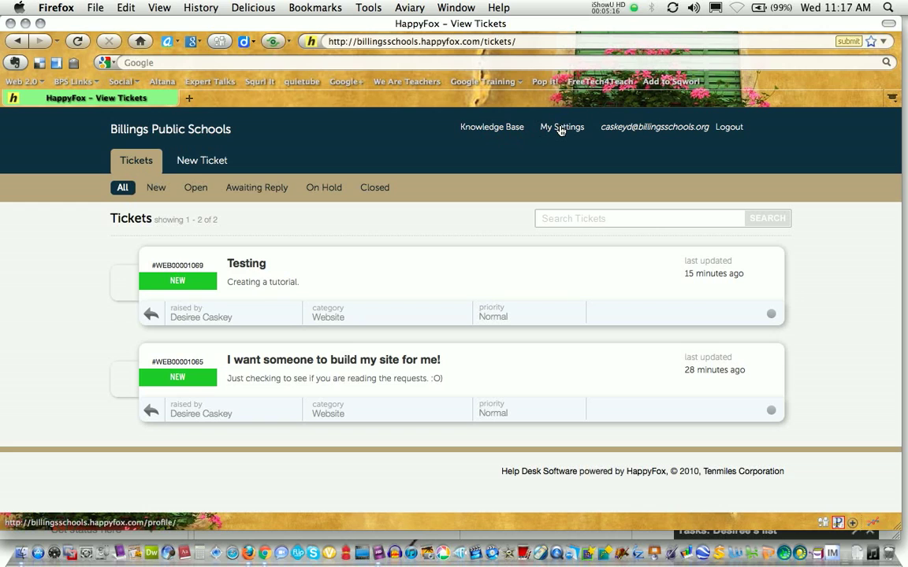
# - Open My Settings and scroll through profile, localization, password and notification preferences
pyautogui.click(561, 127)
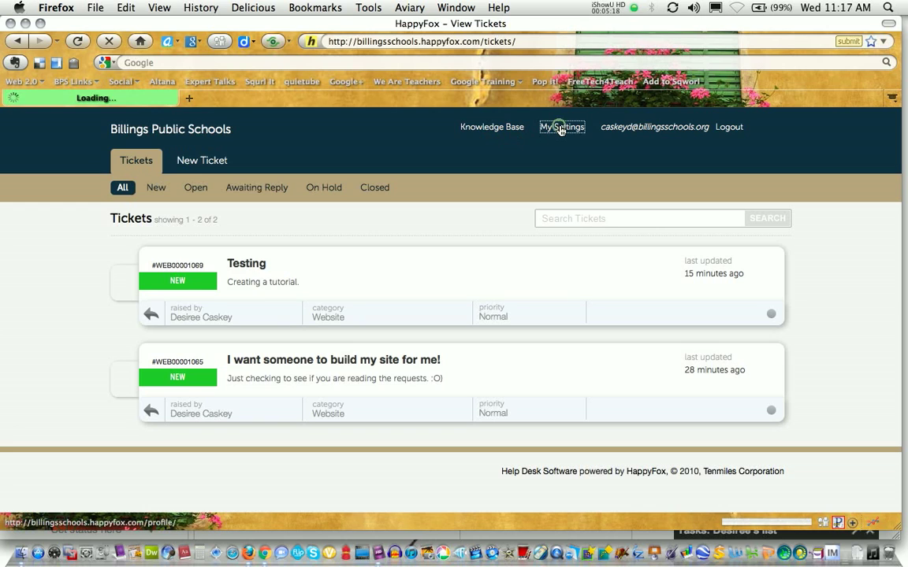
pyautogui.click(562, 127)
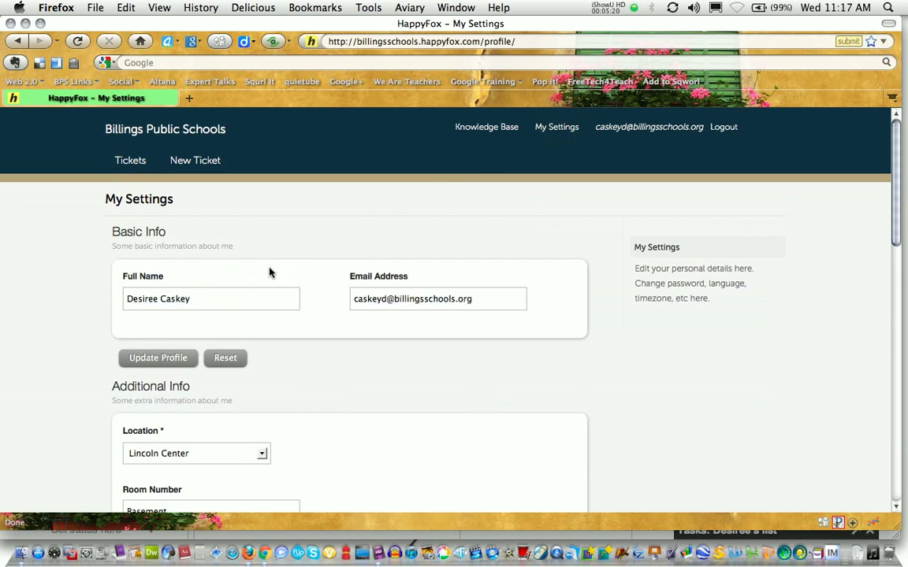
pyautogui.scroll(-3)
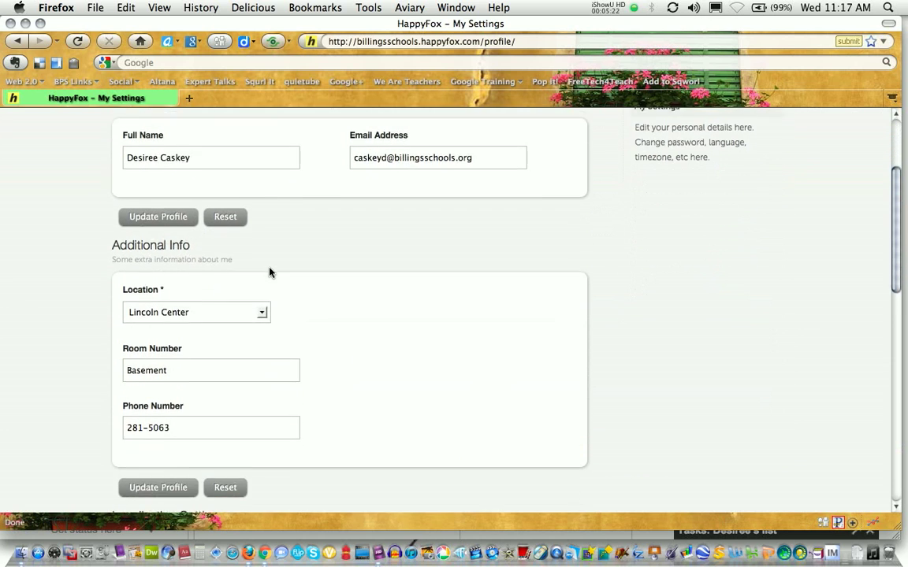
pyautogui.scroll(-3)
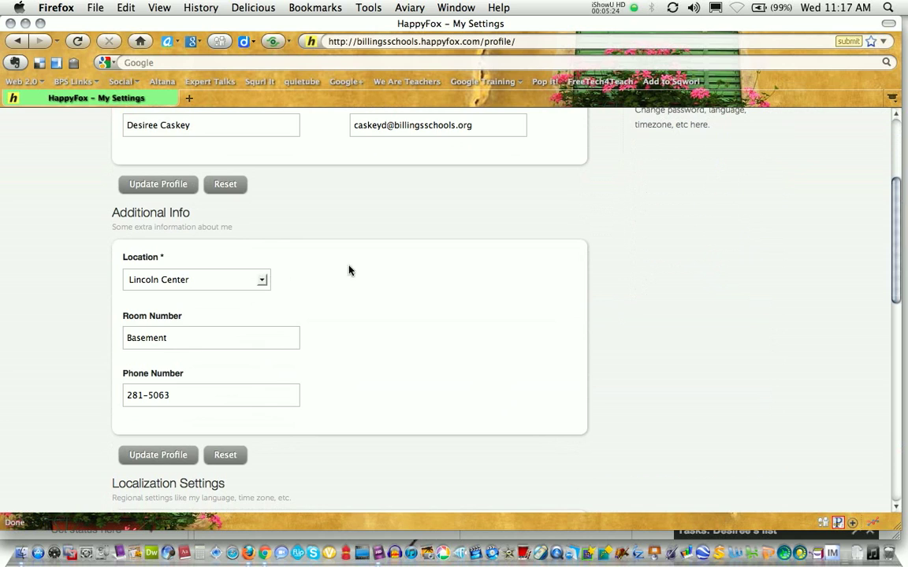
pyautogui.scroll(-3)
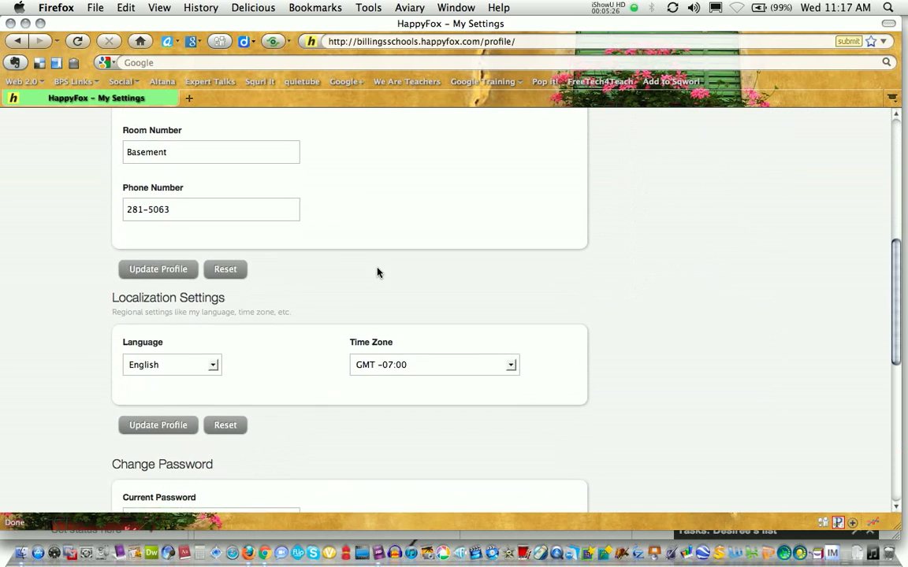
pyautogui.scroll(-3)
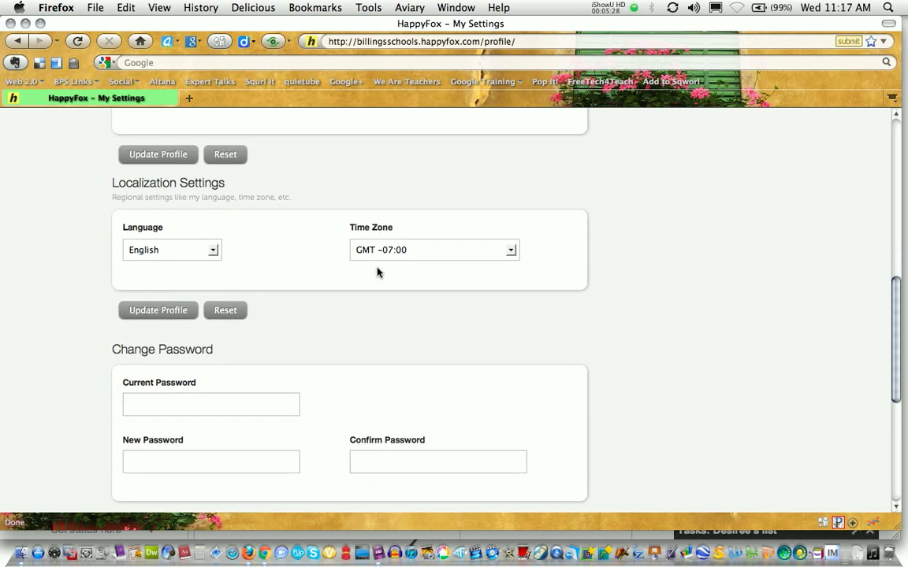
pyautogui.scroll(-3)
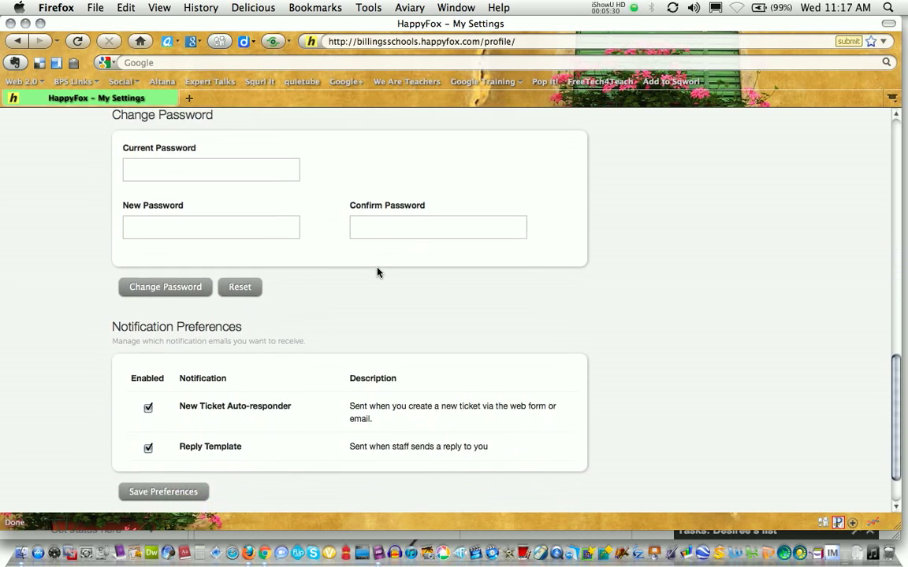
pyautogui.scroll(-3)
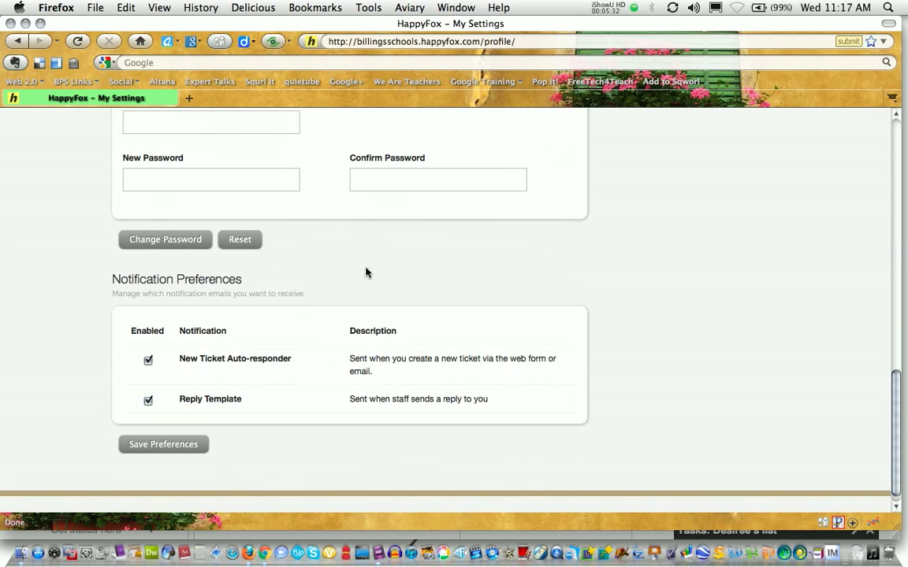
pyautogui.moveTo(306, 287)
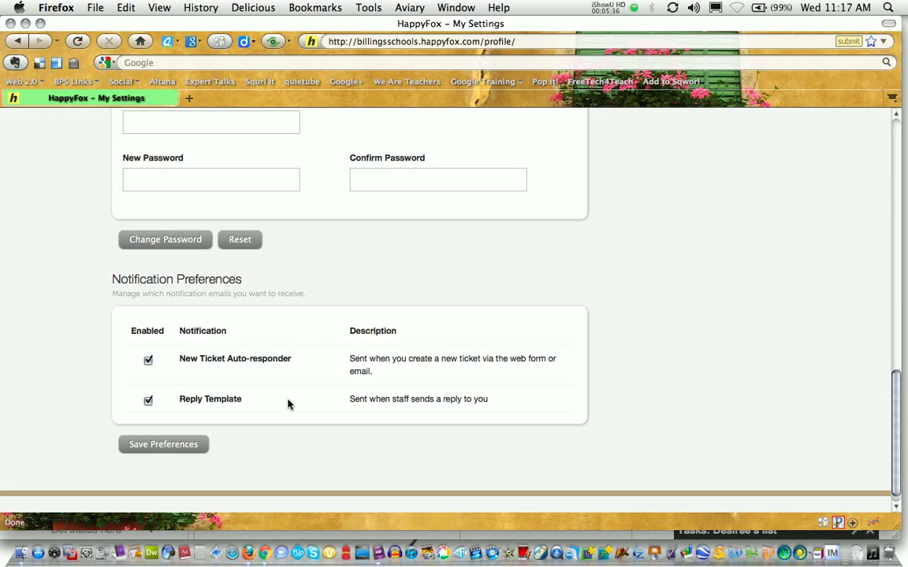
pyautogui.moveTo(290, 409)
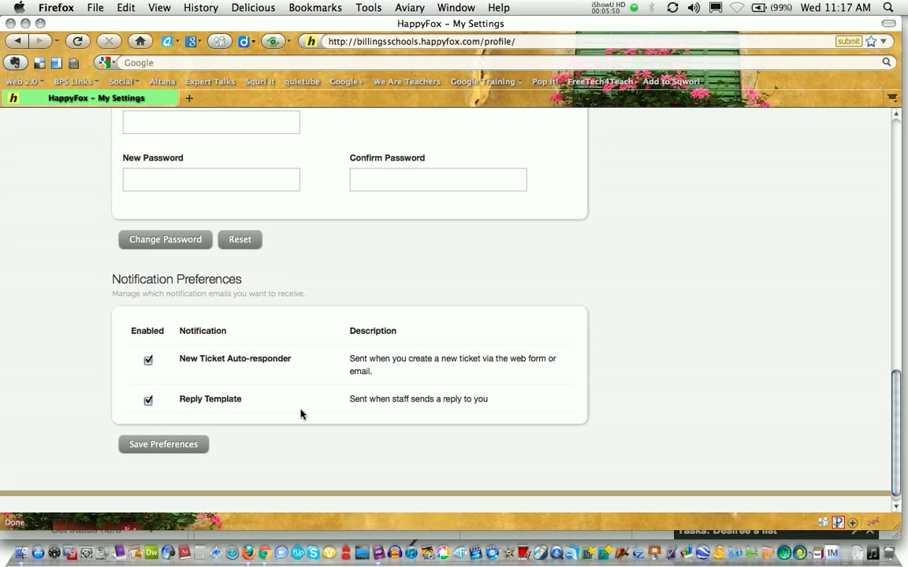
pyautogui.scroll(3)
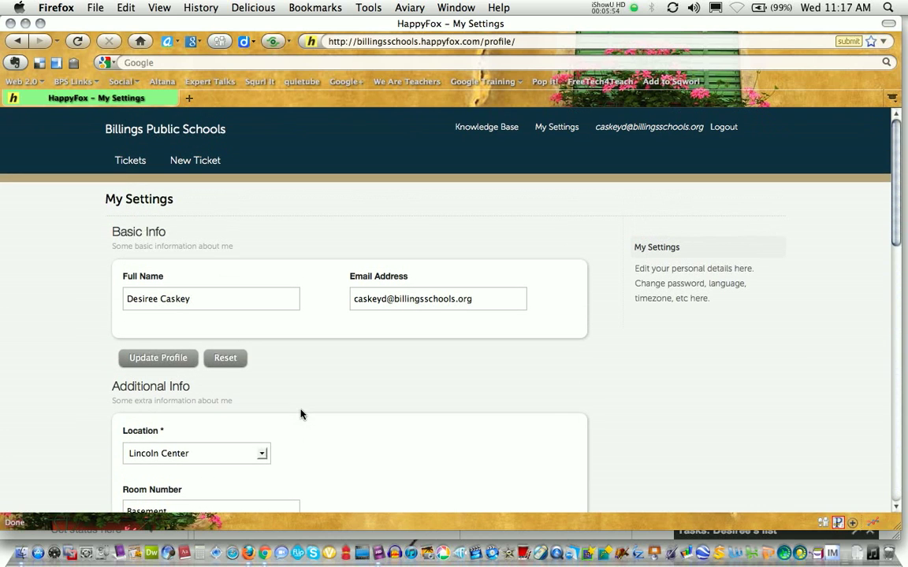
pyautogui.moveTo(606, 369)
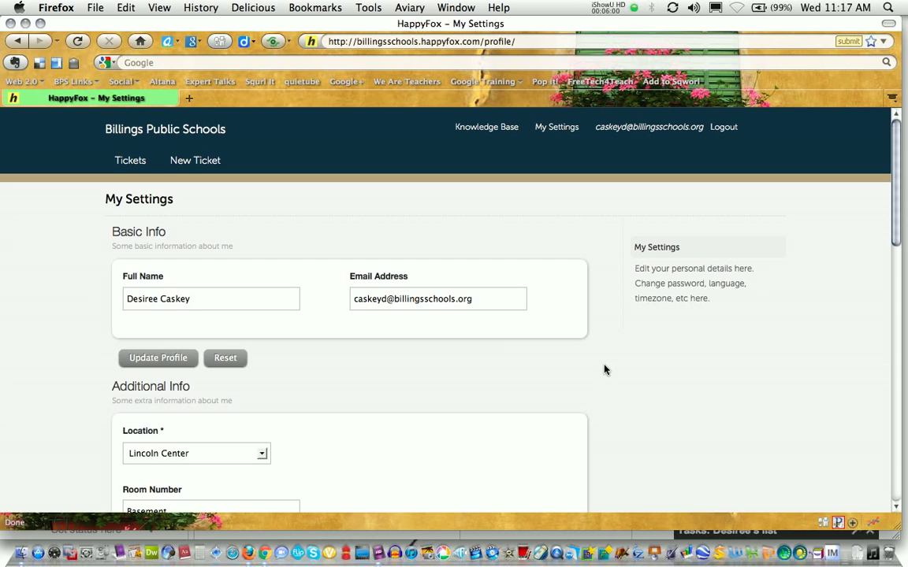
pyautogui.moveTo(723, 127)
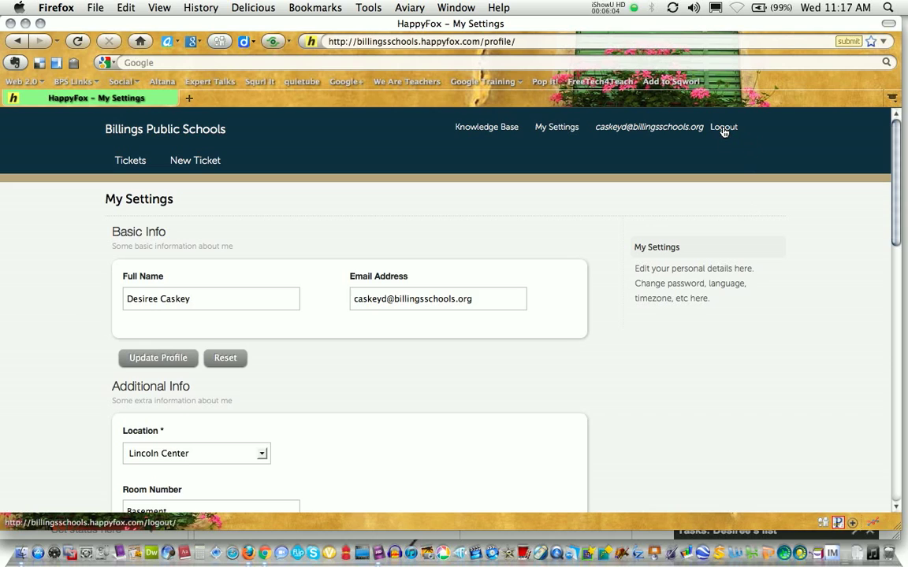
pyautogui.moveTo(722, 132)
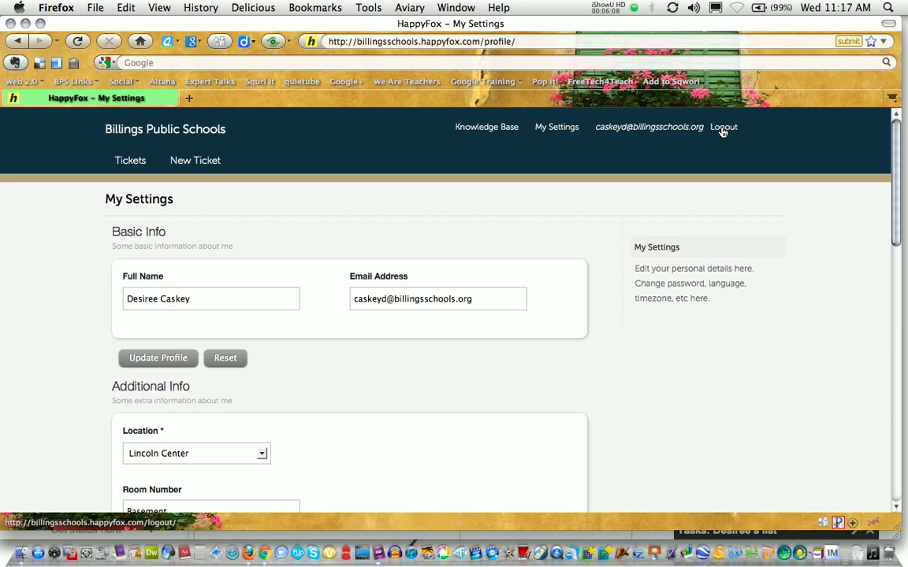
# - Log out of HappyFox from the header
pyautogui.click(722, 127)
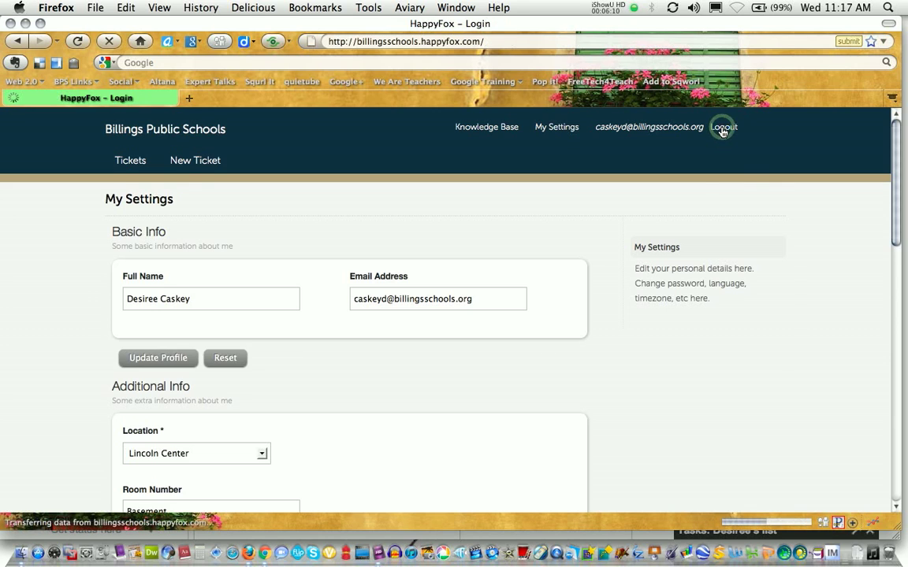
pyautogui.click(722, 126)
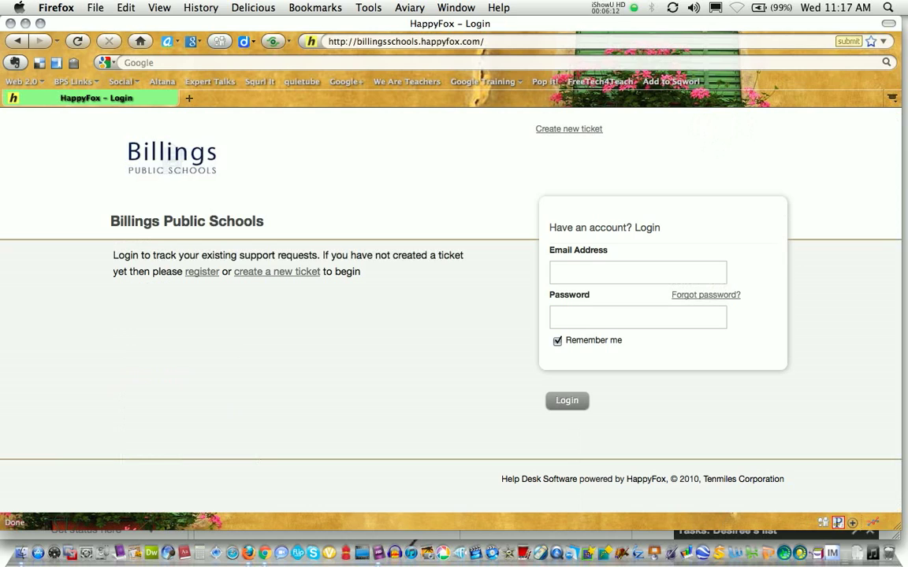
pyautogui.moveTo(723, 133)
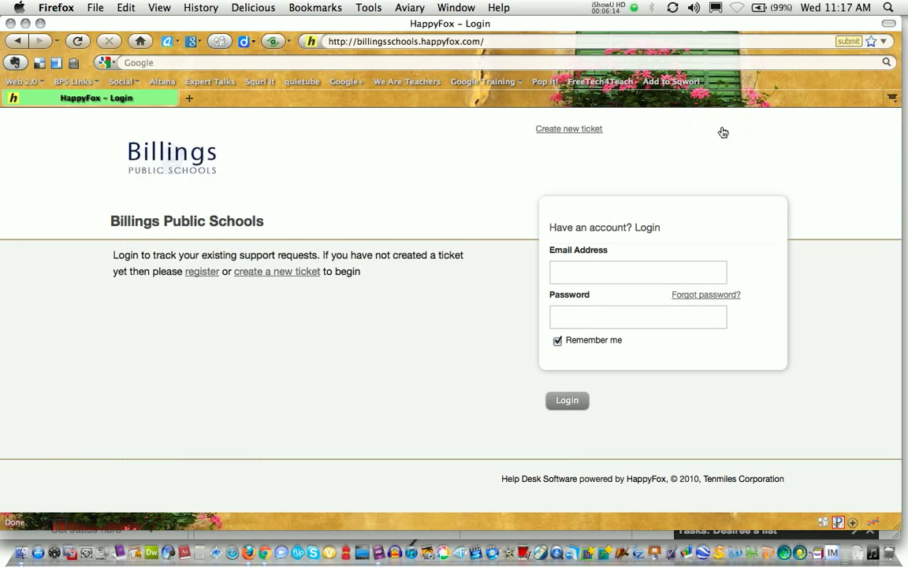